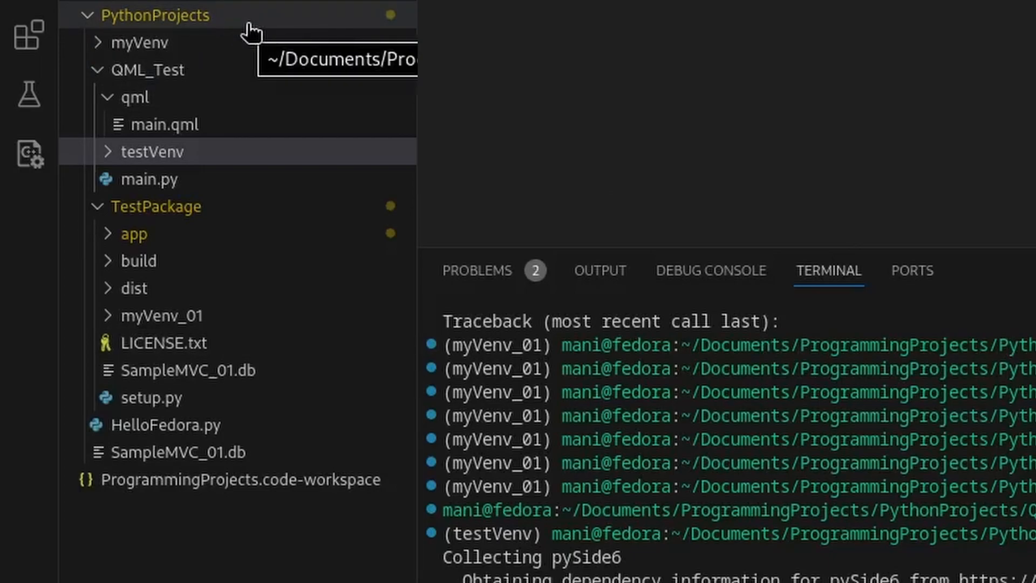
- Expand QML_Test in the Explorer, close the main.qml and testApp.py tabs, and select main.py
{"action": "left_click", "coordinate": [155, 14]}
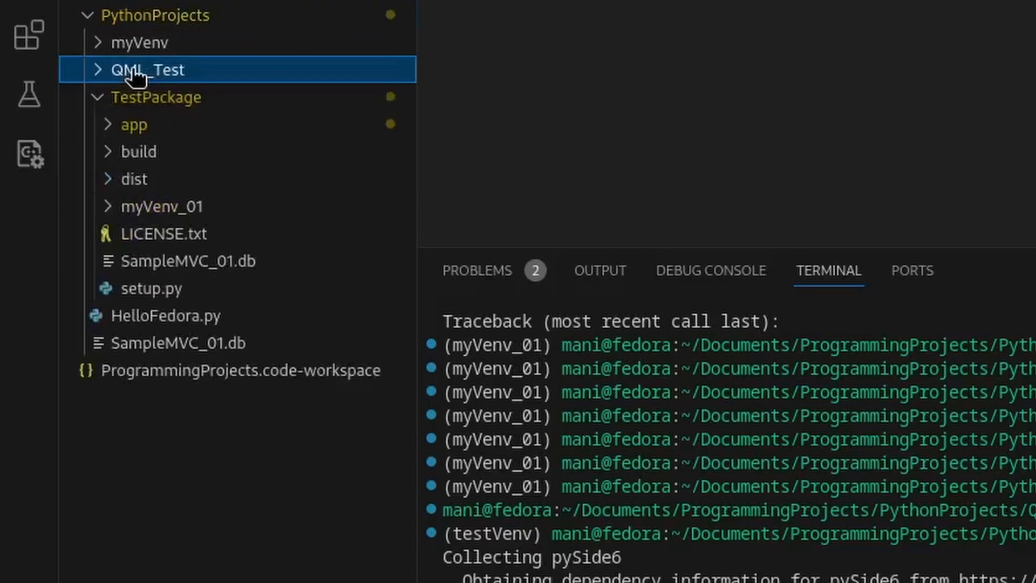
{"action": "left_click", "coordinate": [149, 70]}
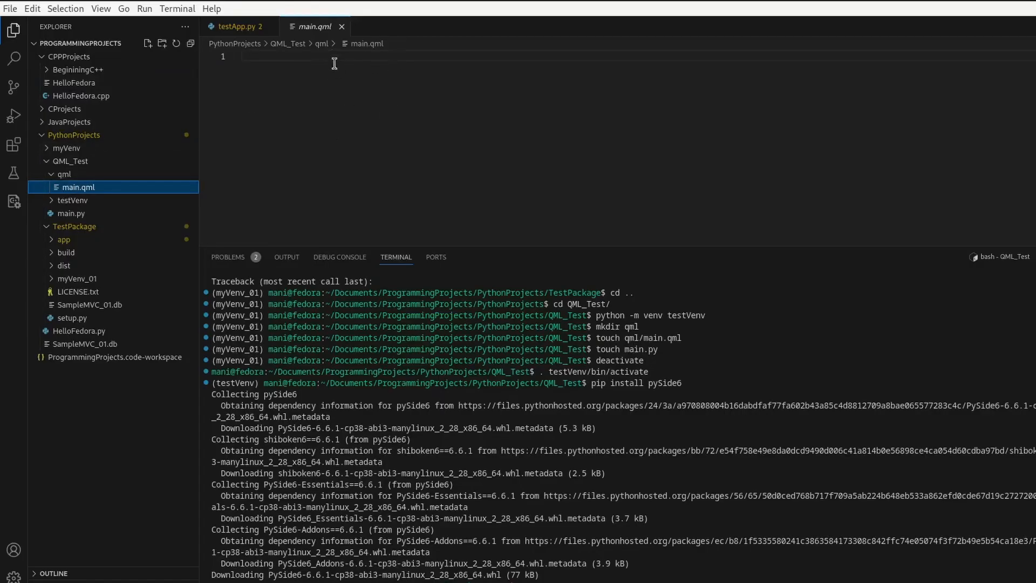
{"action": "mouse_move", "coordinate": [342, 25]}
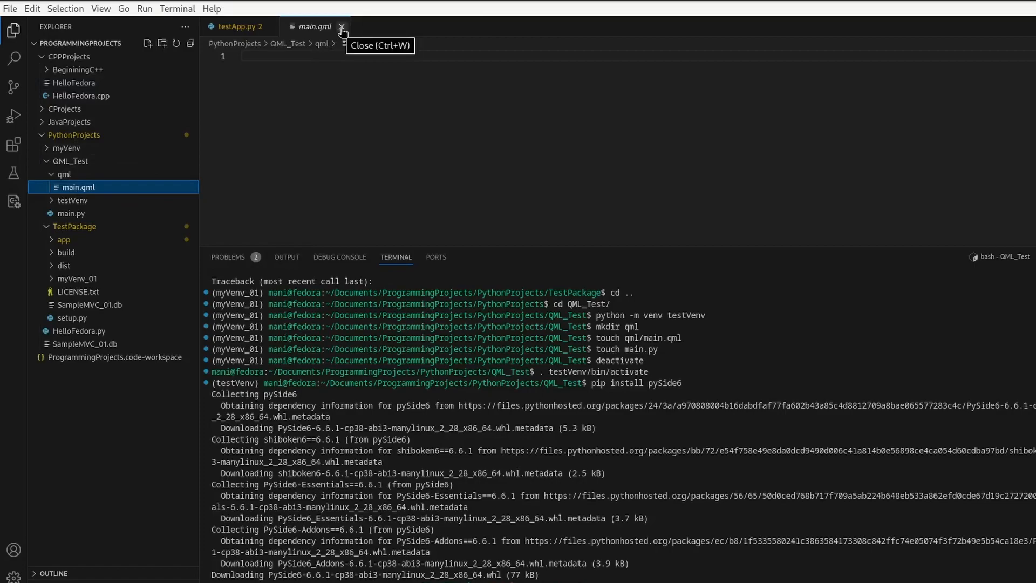
{"action": "left_click", "coordinate": [342, 26]}
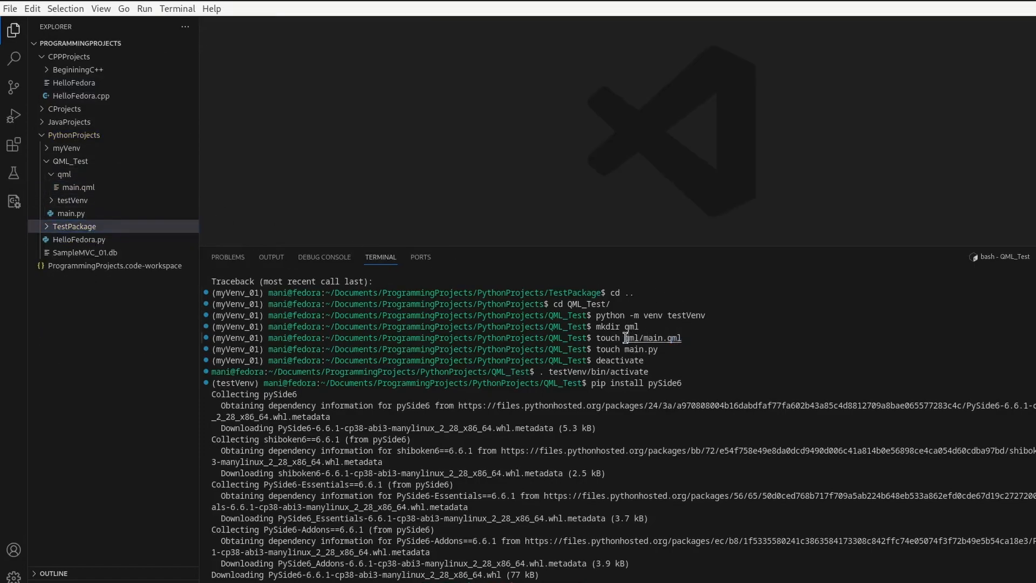
{"action": "mouse_move", "coordinate": [590, 349]}
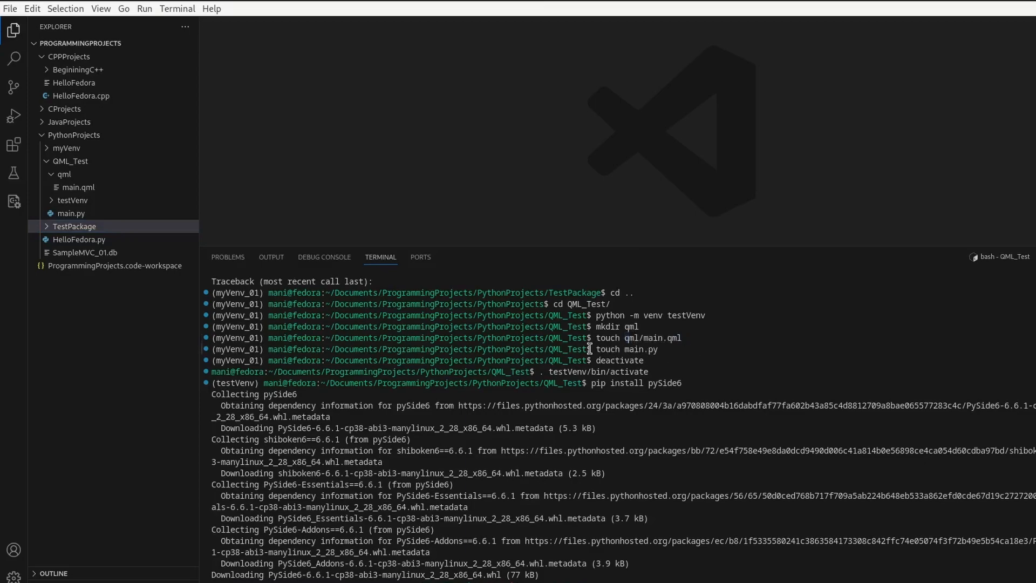
{"action": "mouse_move", "coordinate": [634, 352]}
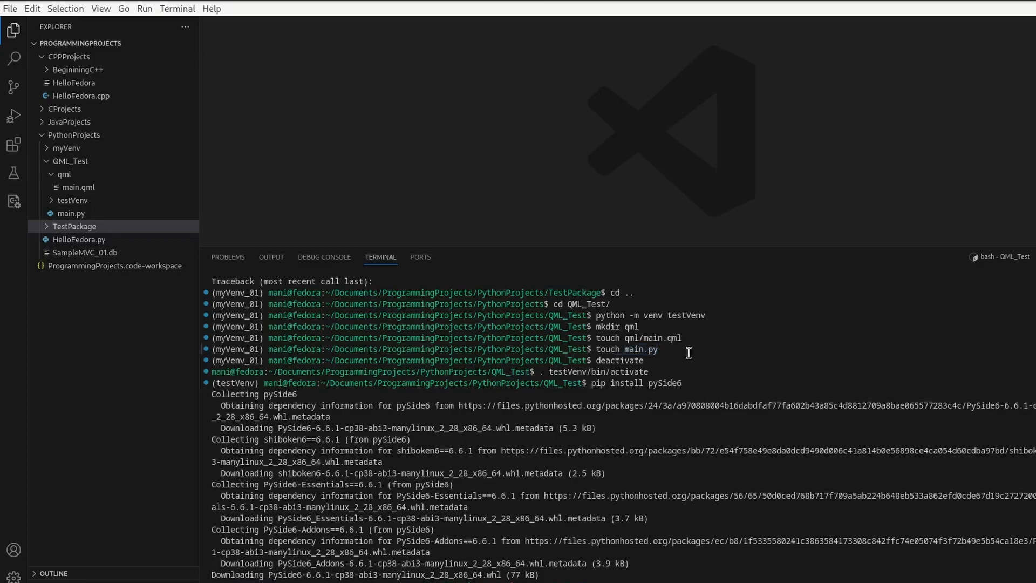
{"action": "double_click", "coordinate": [564, 349]}
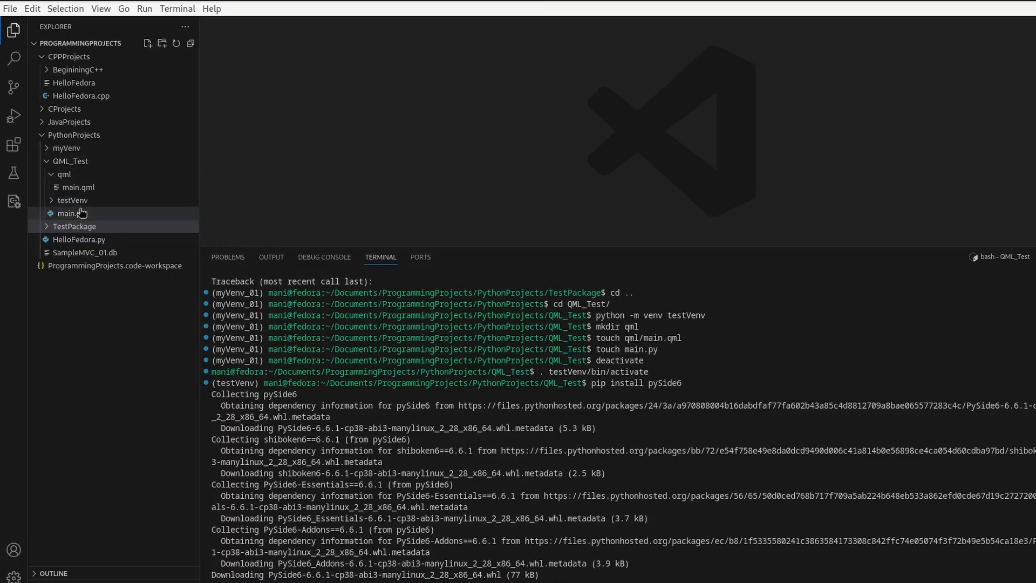
{"action": "left_click", "coordinate": [71, 212]}
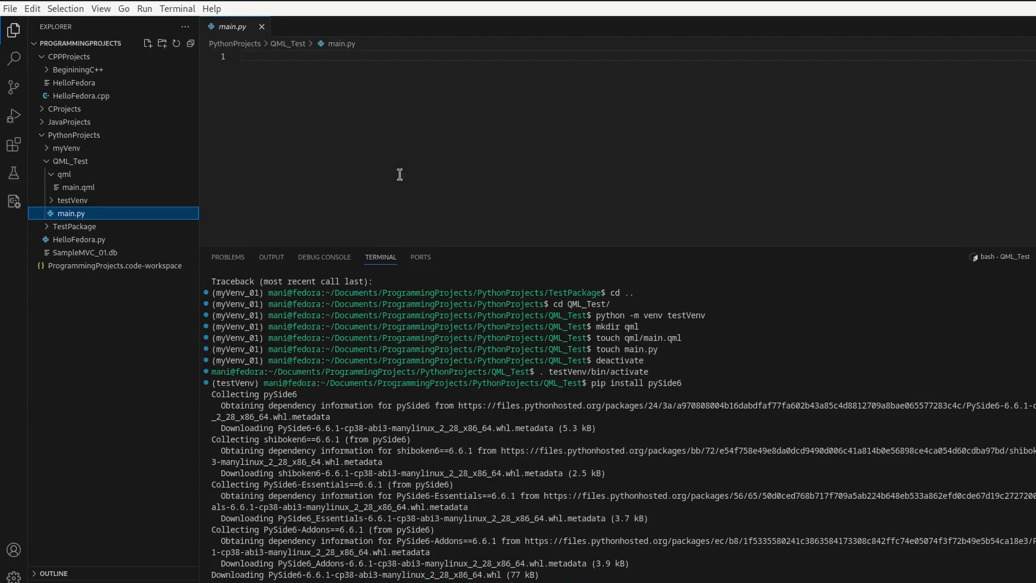
{"action": "mouse_move", "coordinate": [731, 359]}
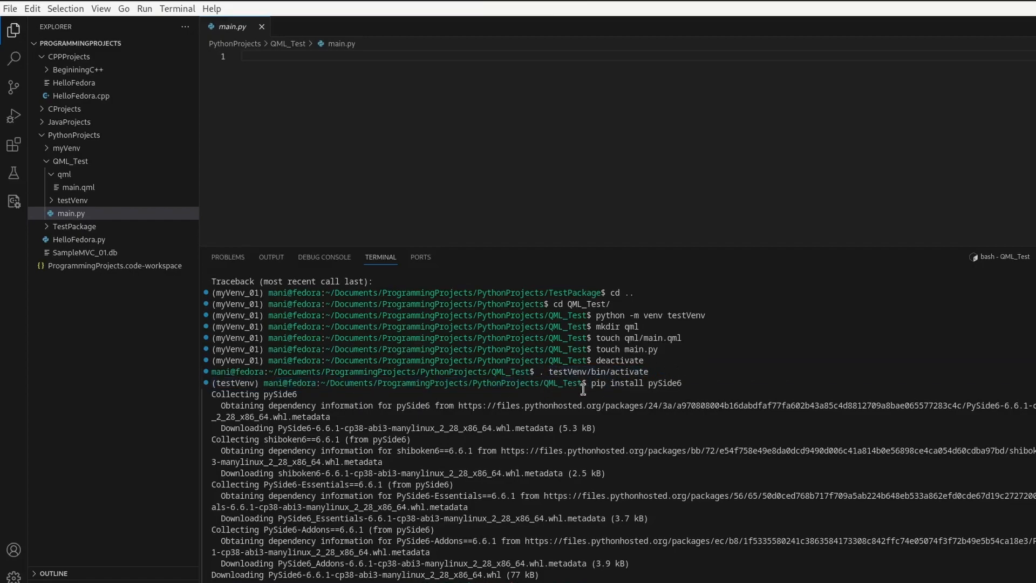
{"action": "mouse_move", "coordinate": [264, 382]}
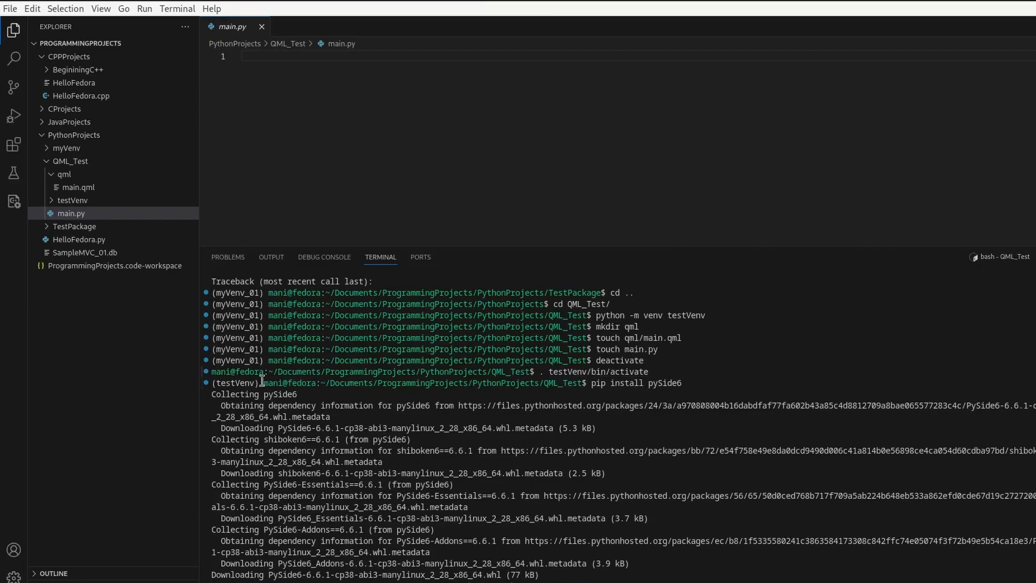
- Bring the still-empty main.py into the editor while PySide6 downloads in the terminal
{"action": "double_click", "coordinate": [234, 383]}
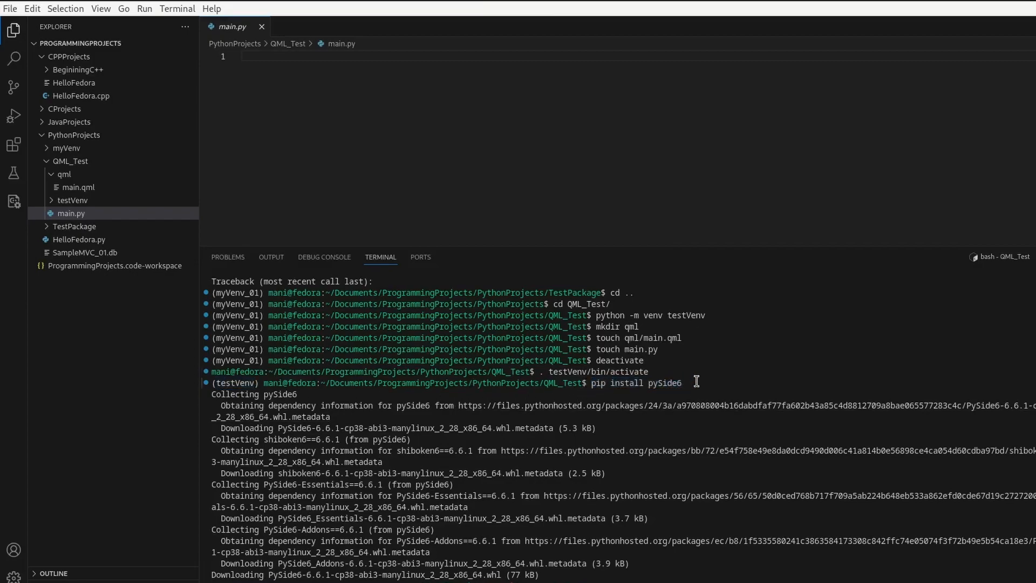
{"action": "mouse_move", "coordinate": [756, 386]}
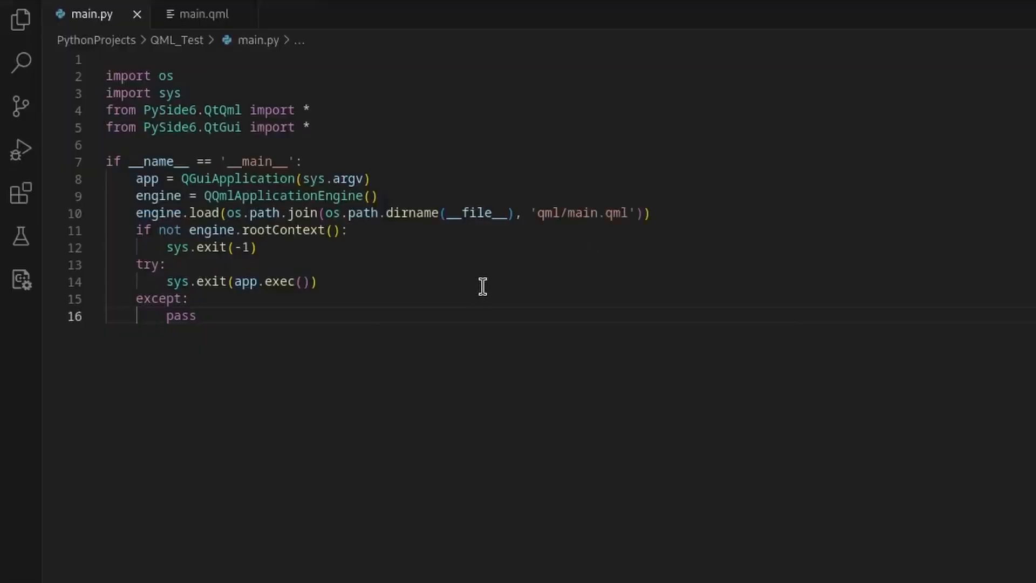
{"action": "mouse_move", "coordinate": [311, 359]}
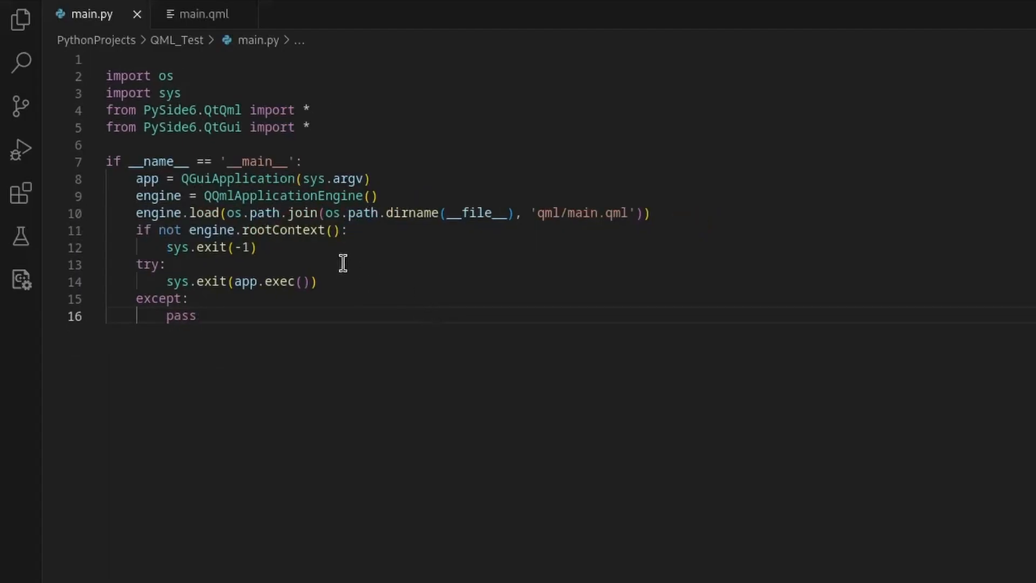
- Fill main.py with PySide6 imports, QGuiApplication, QQmlApplicationEngine and engine.load of qml/main.qml
{"action": "left_click_drag", "start_coordinate": [152, 110], "coordinate": [316, 127]}
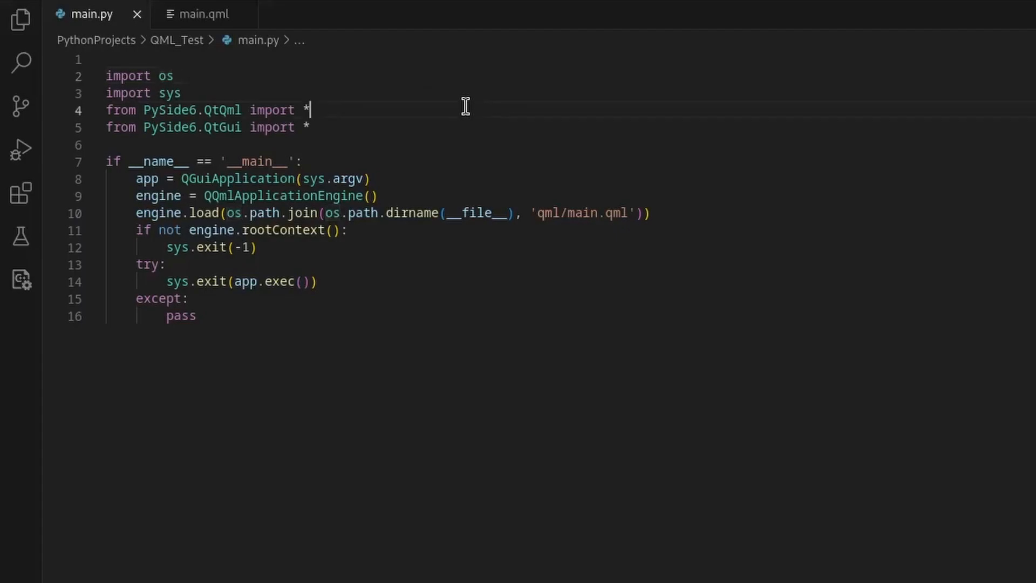
{"action": "mouse_move", "coordinate": [449, 127]}
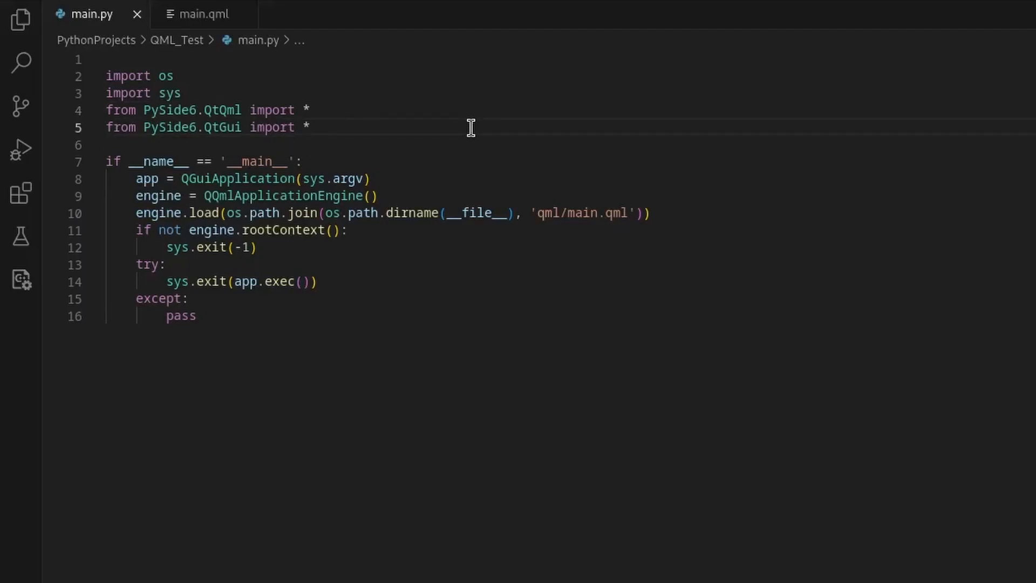
{"action": "mouse_move", "coordinate": [440, 192]}
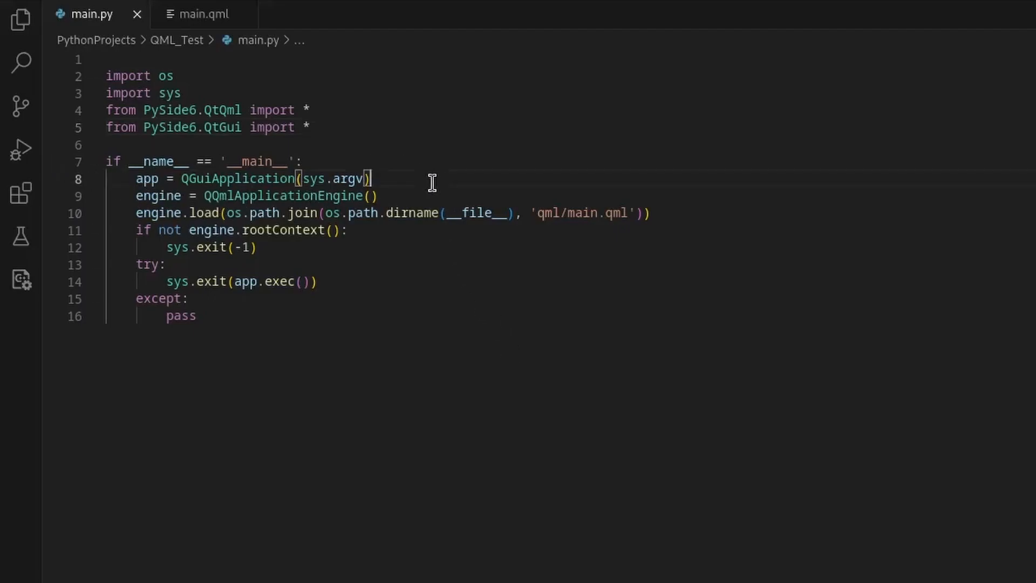
{"action": "mouse_move", "coordinate": [871, 262]}
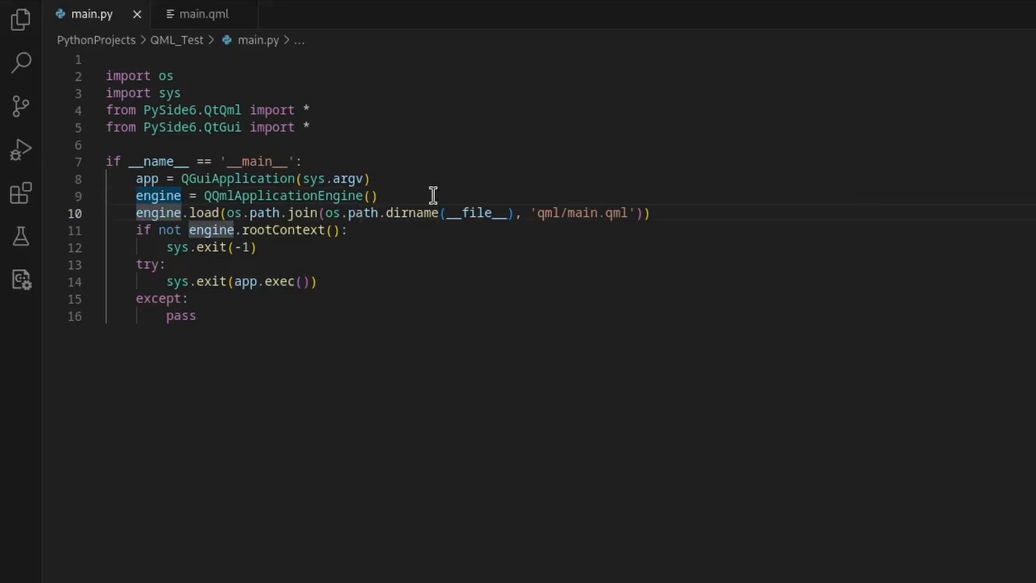
{"action": "mouse_move", "coordinate": [650, 219]}
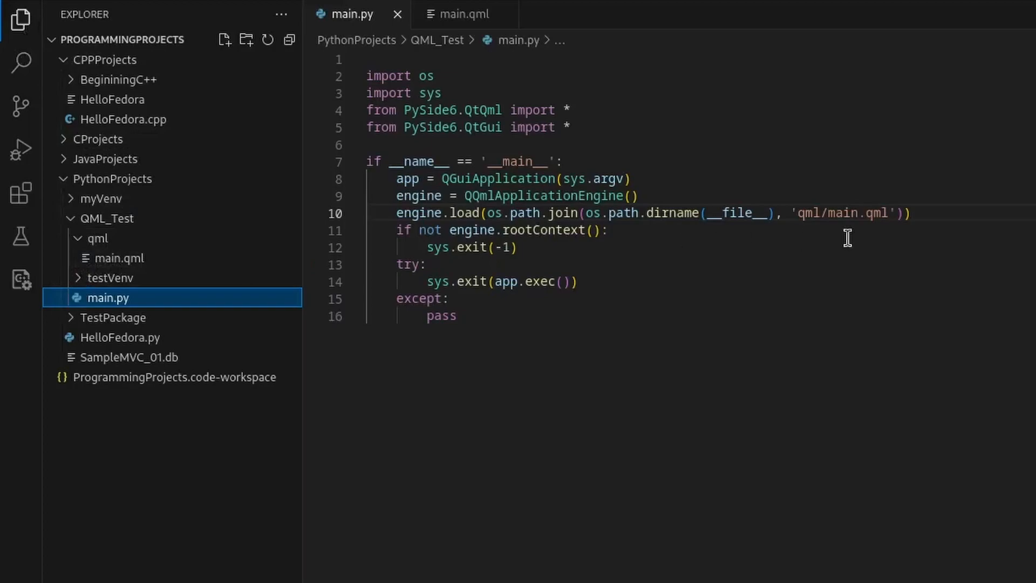
{"action": "mouse_move", "coordinate": [708, 257]}
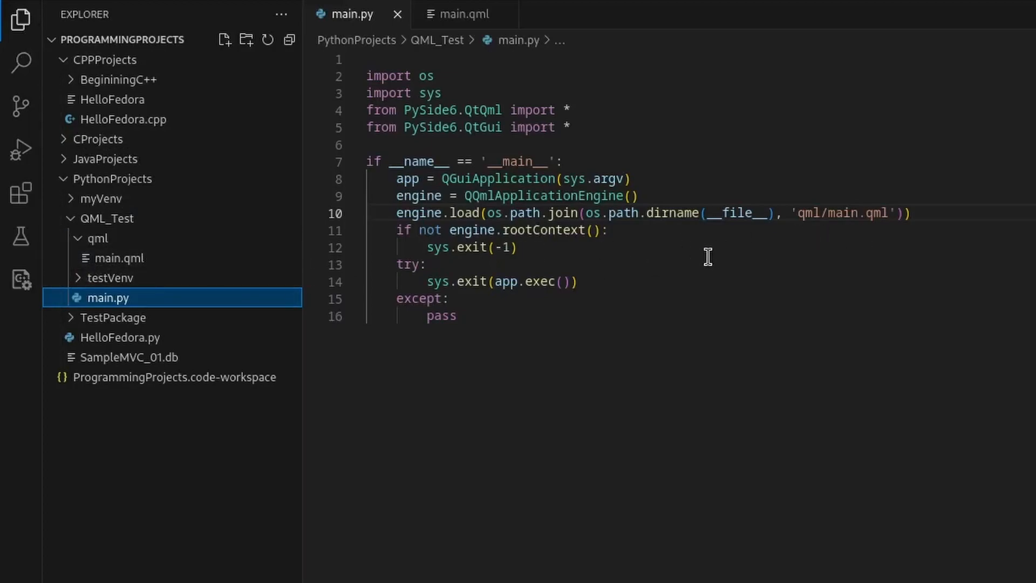
{"action": "mouse_move", "coordinate": [882, 221]}
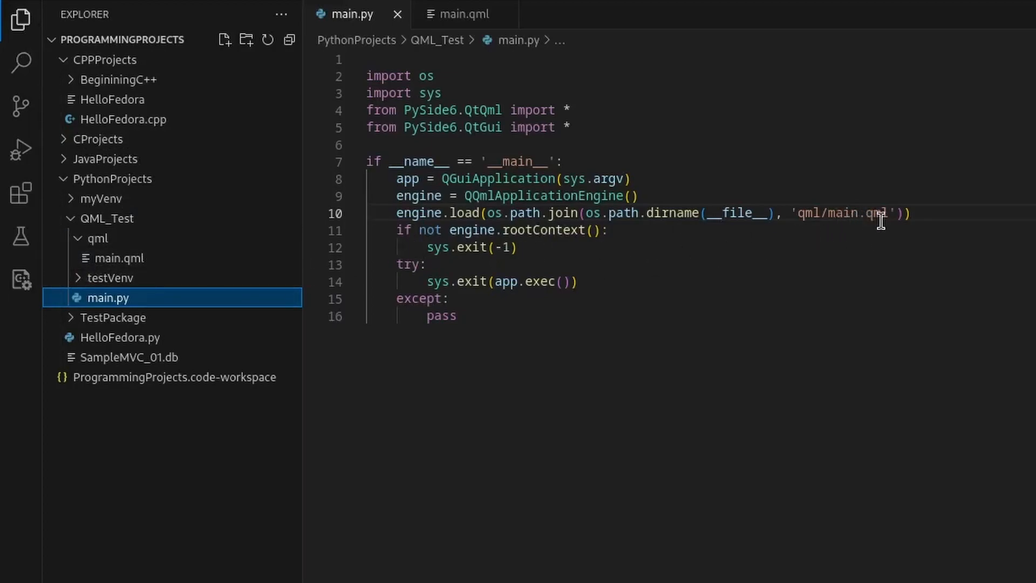
{"action": "mouse_move", "coordinate": [97, 237]}
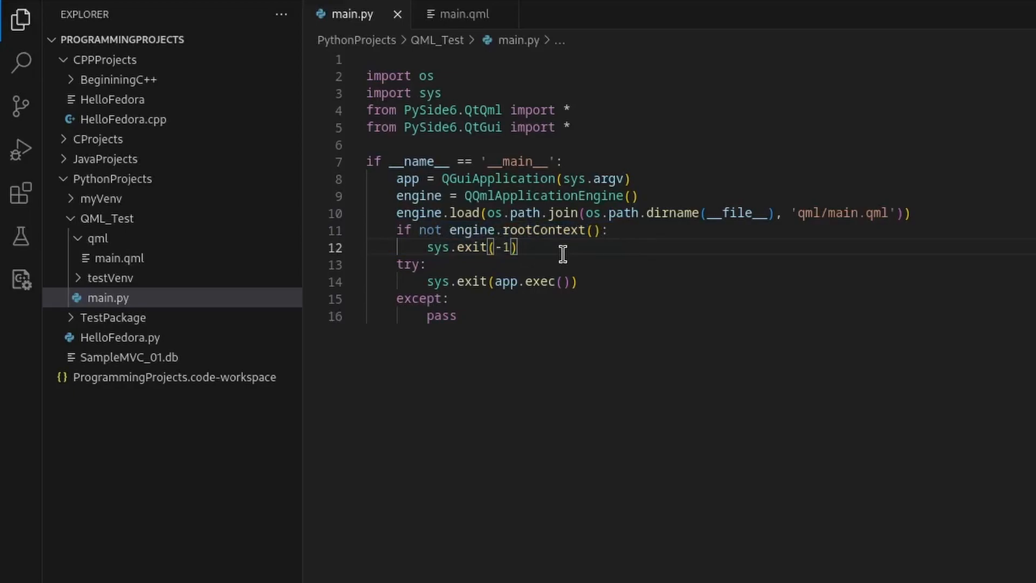
- Review the rootContext check and sys.exit(-1) lines in main.py without changing them
{"action": "left_click_drag", "start_coordinate": [396, 229], "coordinate": [519, 247]}
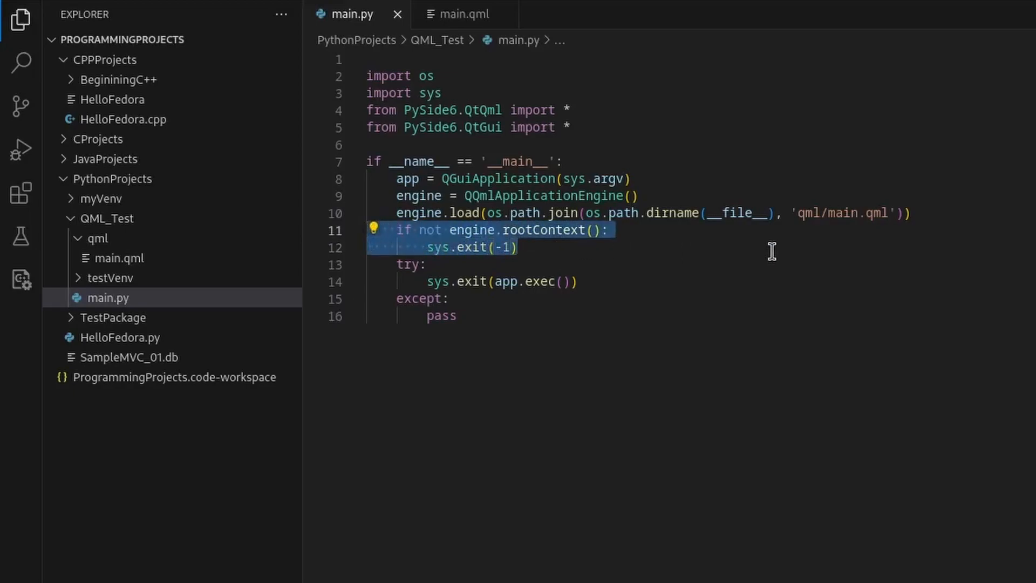
{"action": "left_click", "coordinate": [413, 229]}
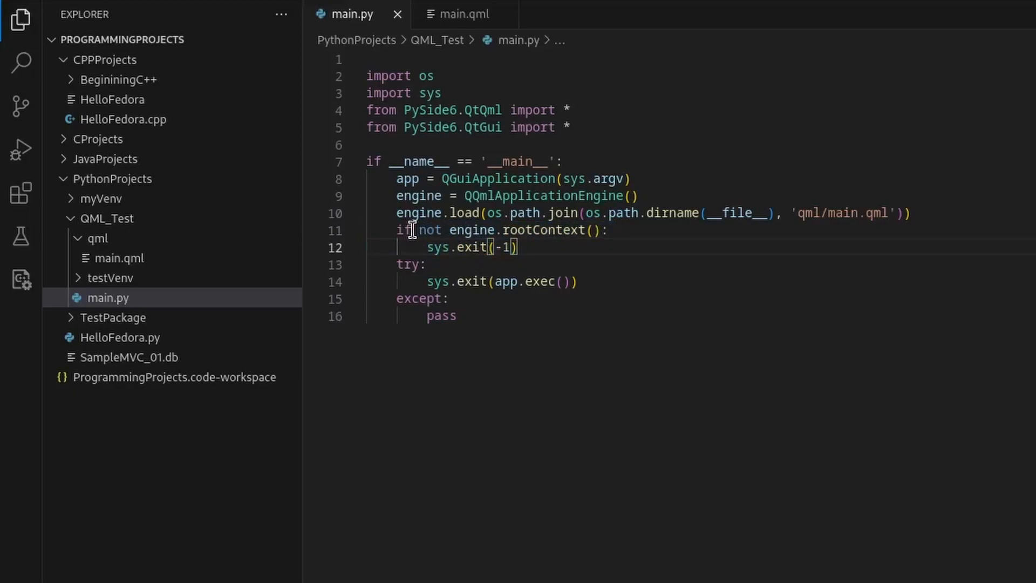
{"action": "mouse_move", "coordinate": [573, 230]}
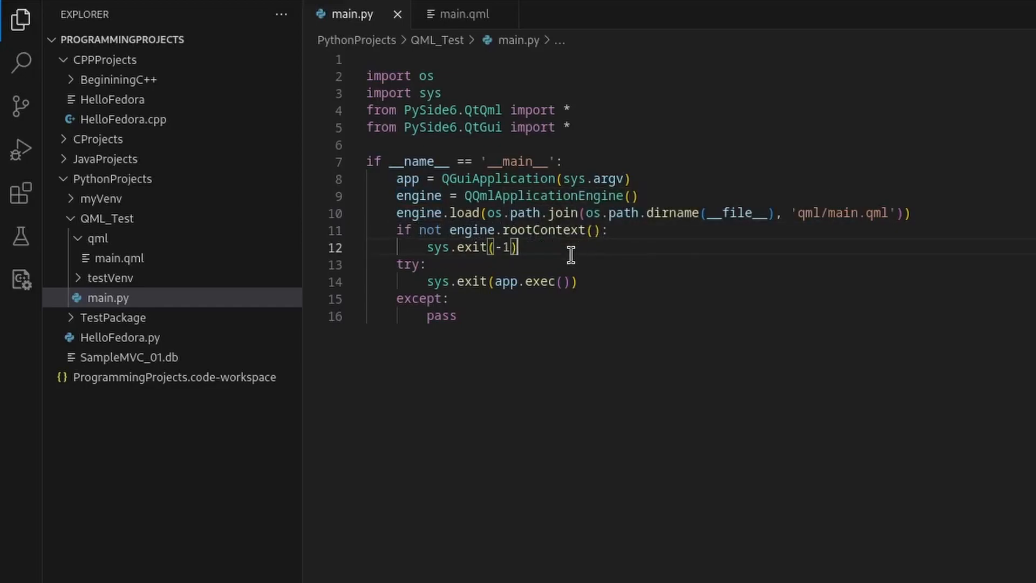
{"action": "mouse_move", "coordinate": [395, 233]}
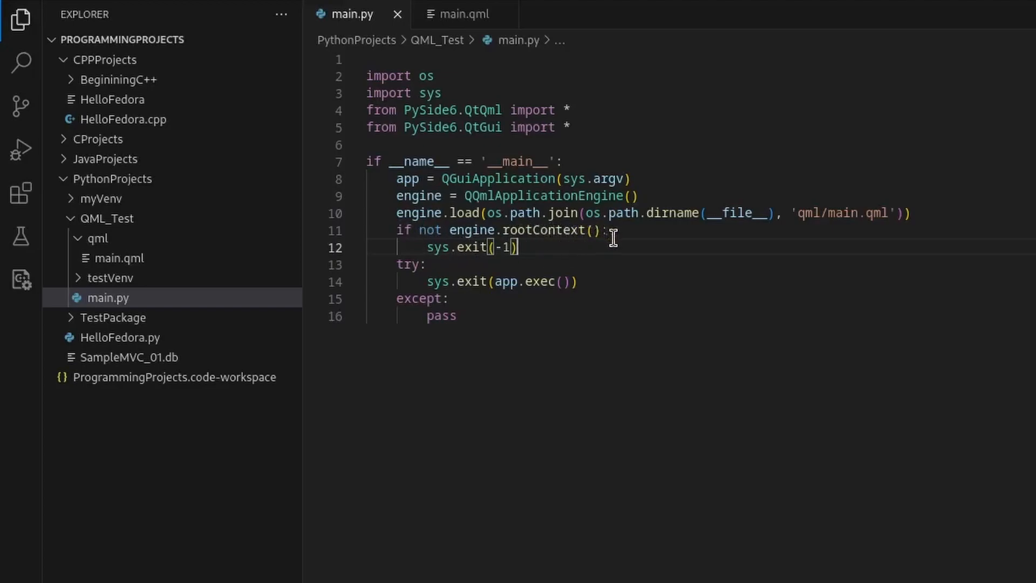
{"action": "mouse_move", "coordinate": [446, 248]}
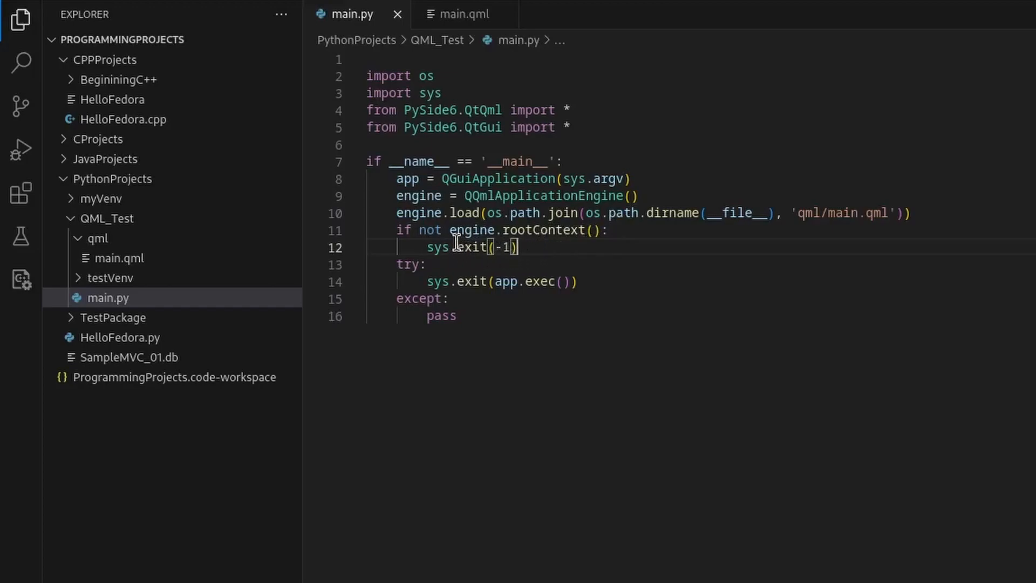
{"action": "mouse_move", "coordinate": [501, 292]}
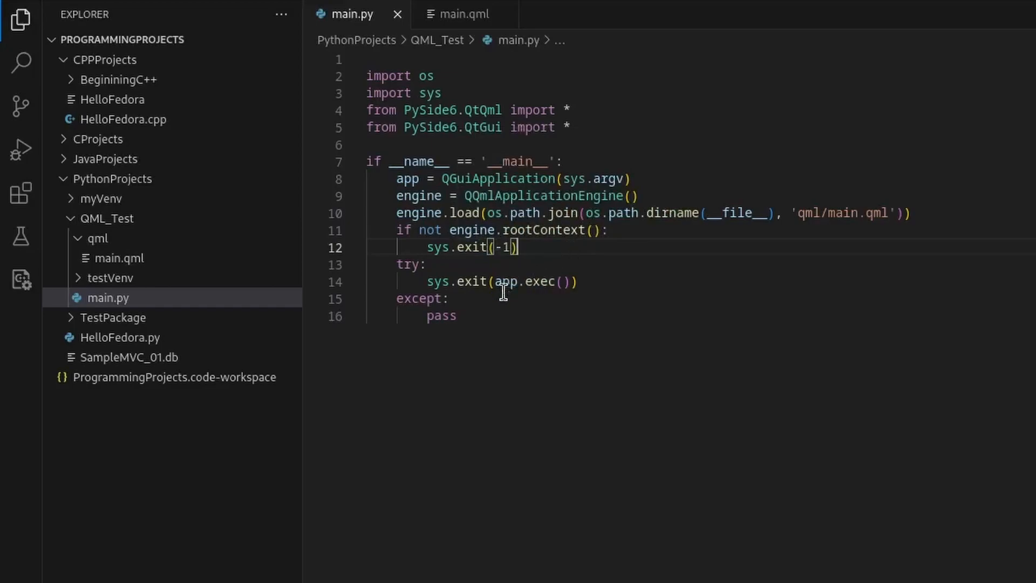
{"action": "mouse_move", "coordinate": [388, 264]}
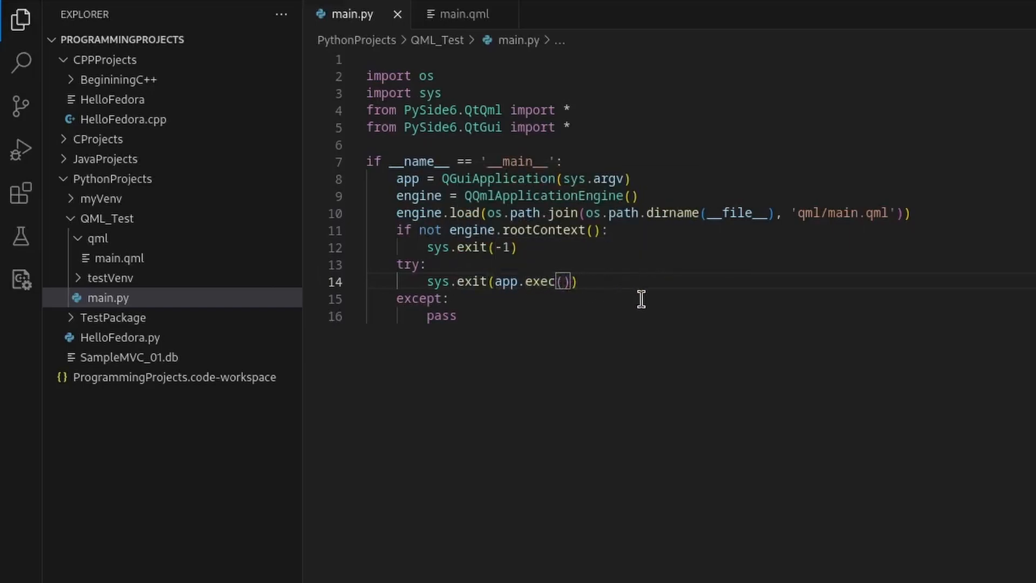
- Keep app.exec() intact, save main.py with Ctrl+S, and switch to main.qml
{"action": "type", "text": "_"}
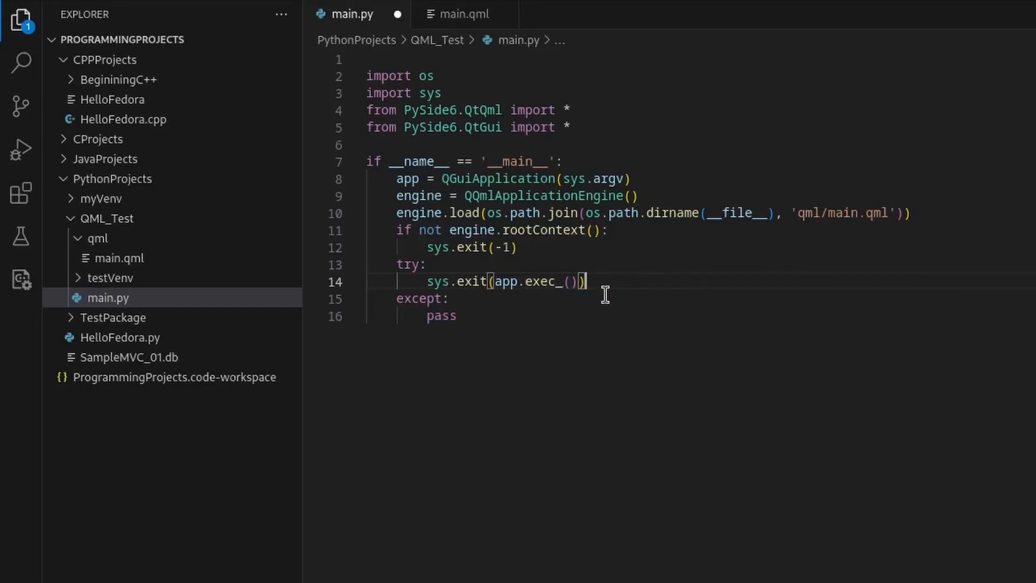
{"action": "mouse_move", "coordinate": [578, 311]}
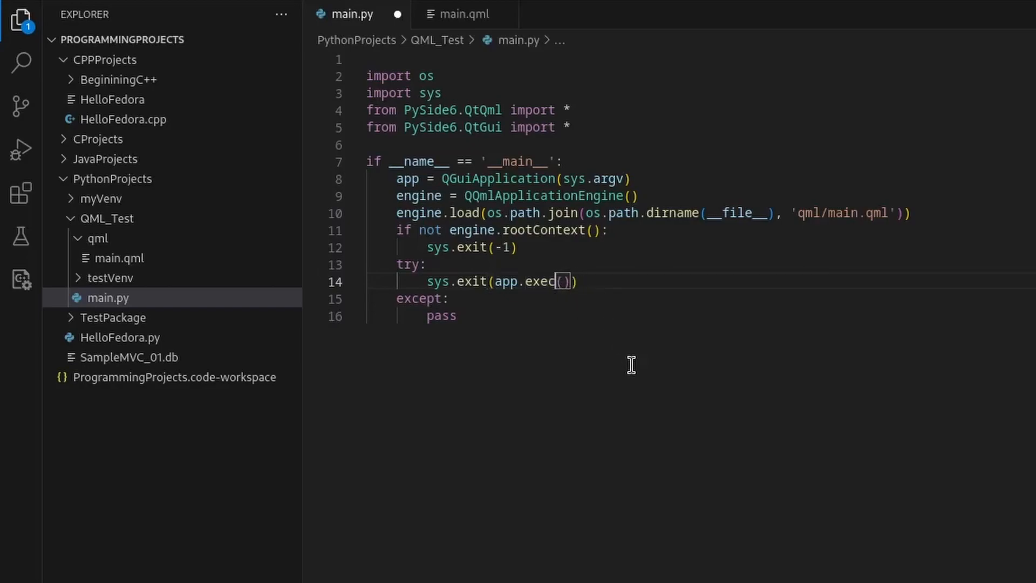
{"action": "key", "text": "ctrl+s"}
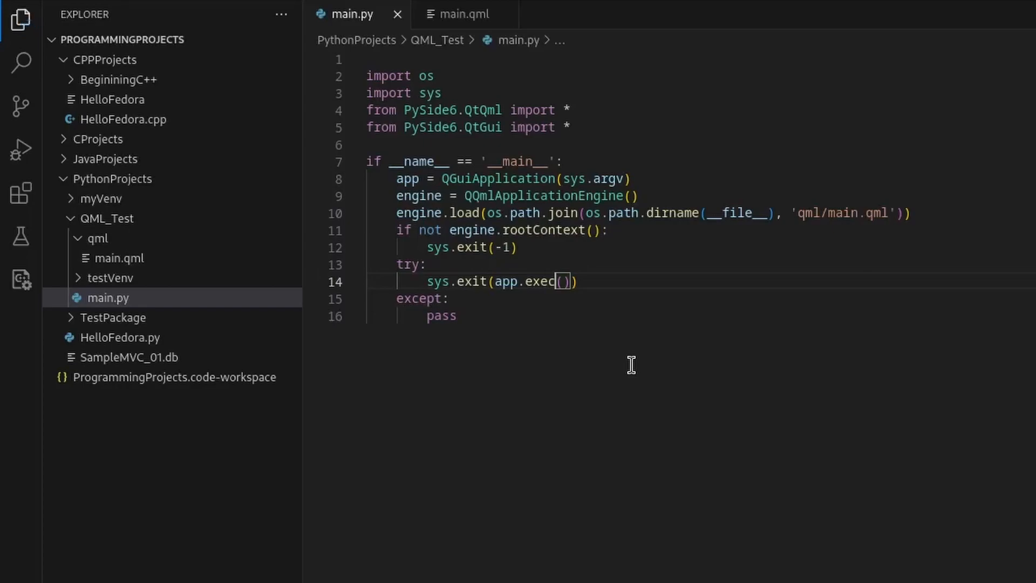
{"action": "mouse_move", "coordinate": [598, 321]}
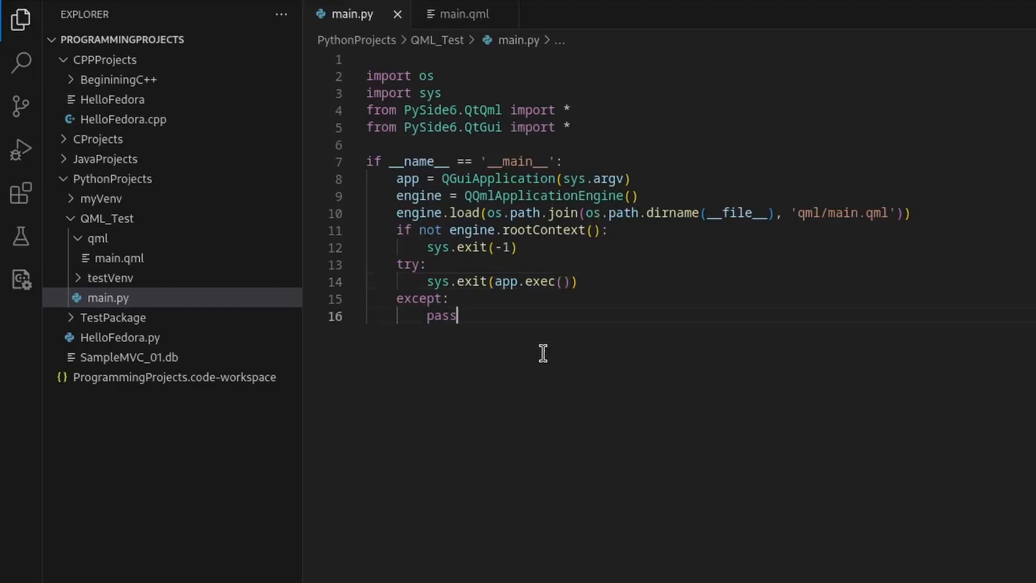
{"action": "left_click", "coordinate": [461, 14]}
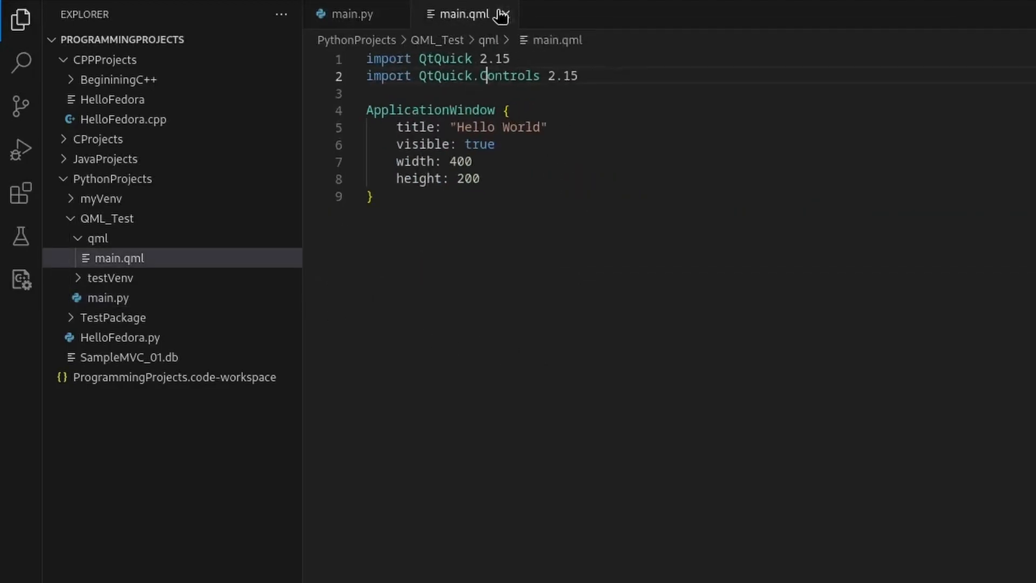
{"action": "mouse_move", "coordinate": [525, 102]}
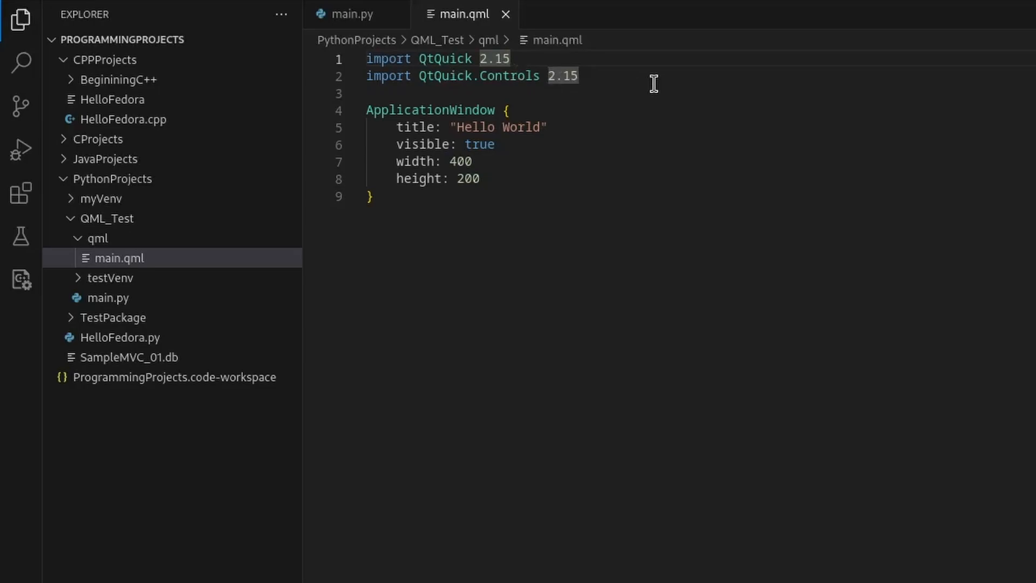
{"action": "mouse_move", "coordinate": [466, 104]}
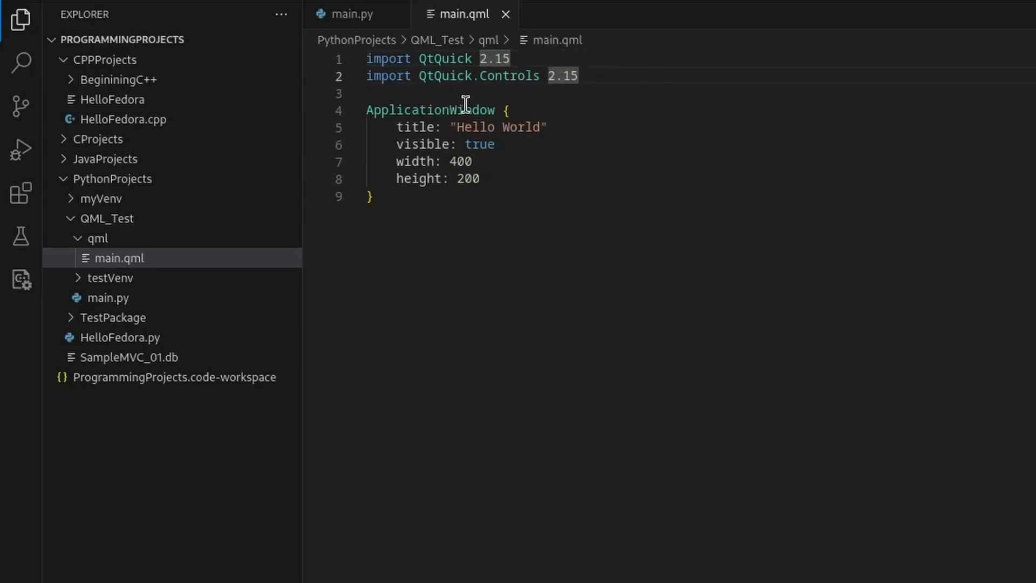
{"action": "mouse_move", "coordinate": [599, 59]}
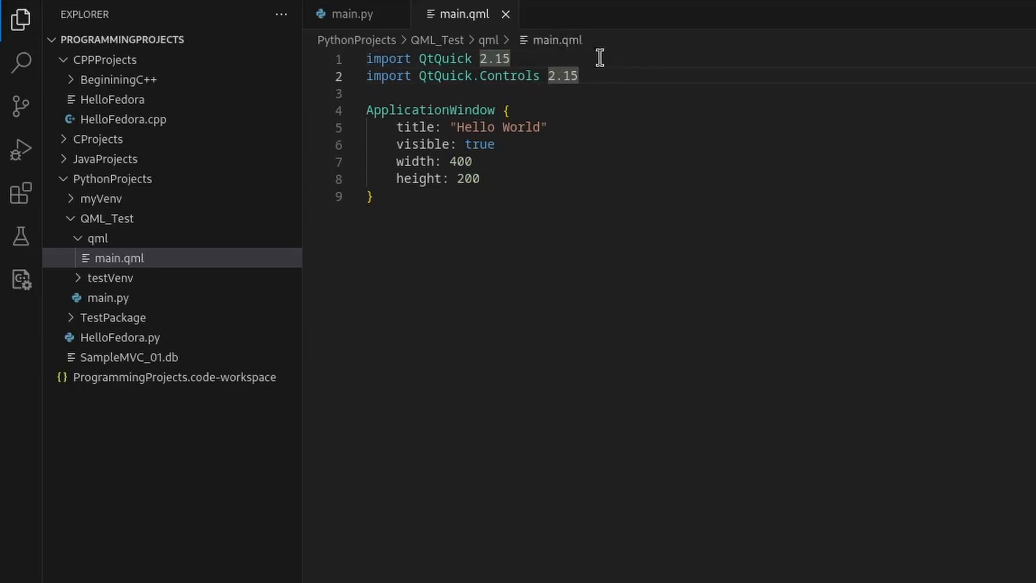
{"action": "mouse_move", "coordinate": [658, 72]}
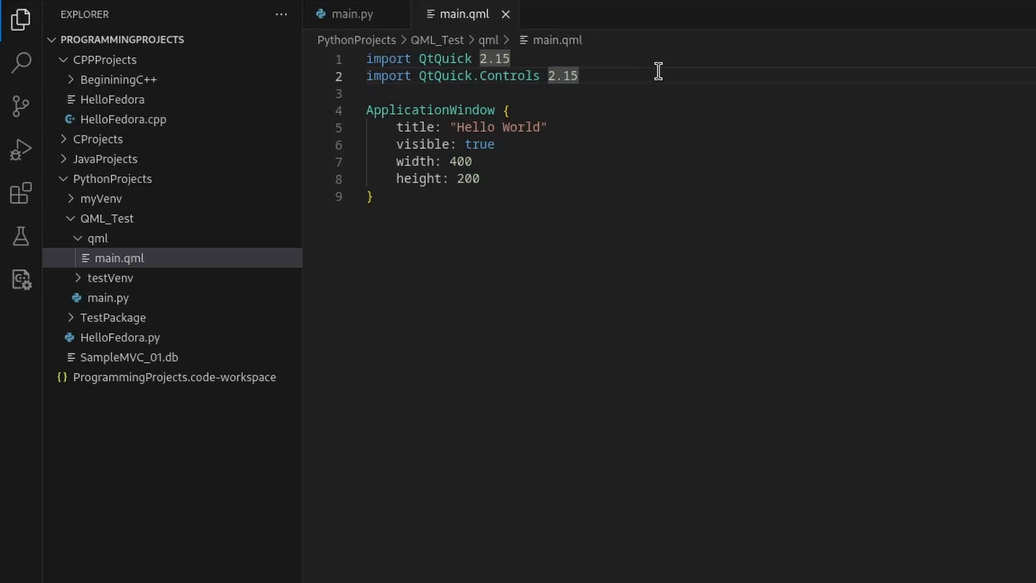
{"action": "mouse_move", "coordinate": [346, 124]}
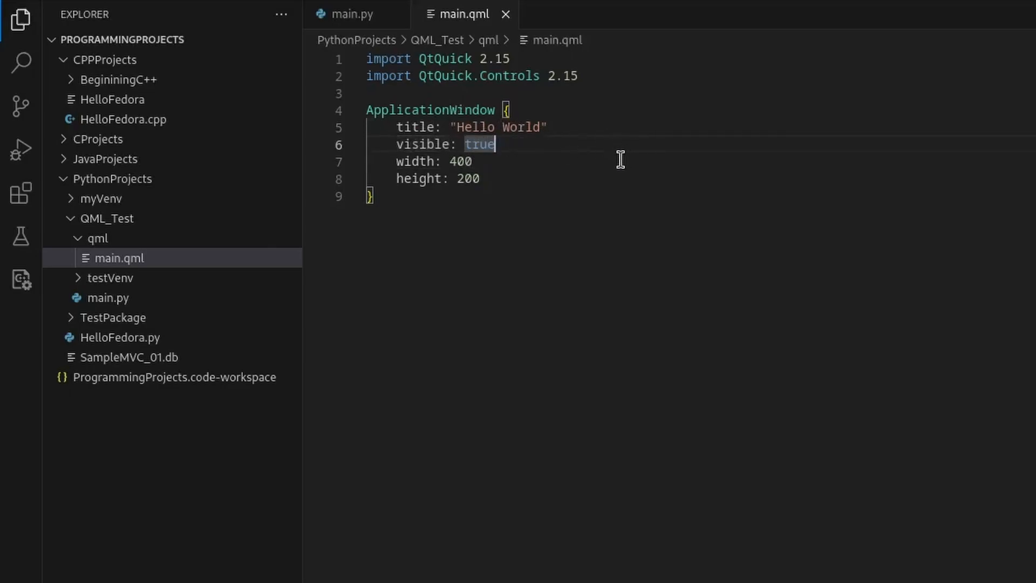
{"action": "mouse_move", "coordinate": [626, 142]}
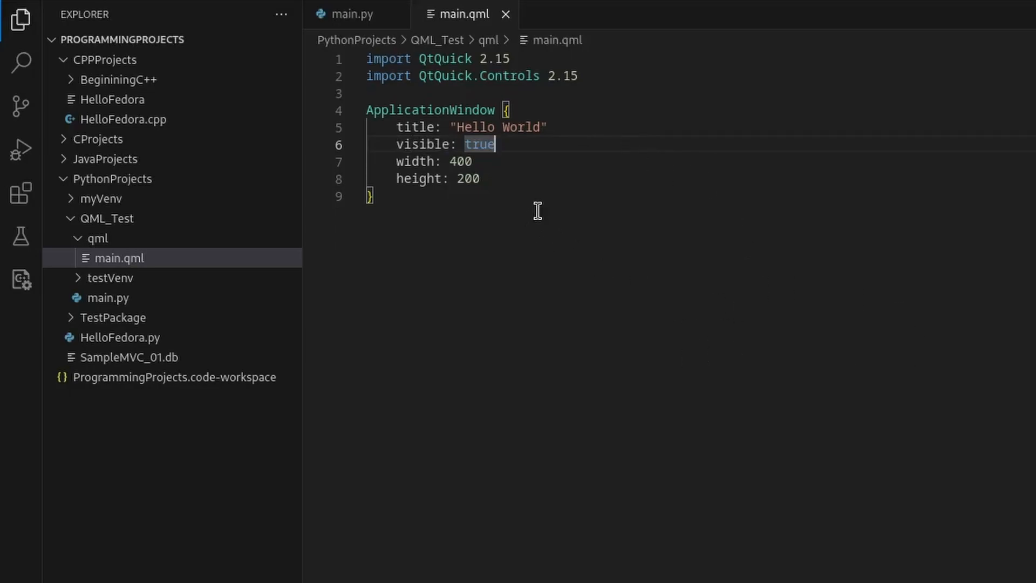
{"action": "mouse_move", "coordinate": [523, 164]}
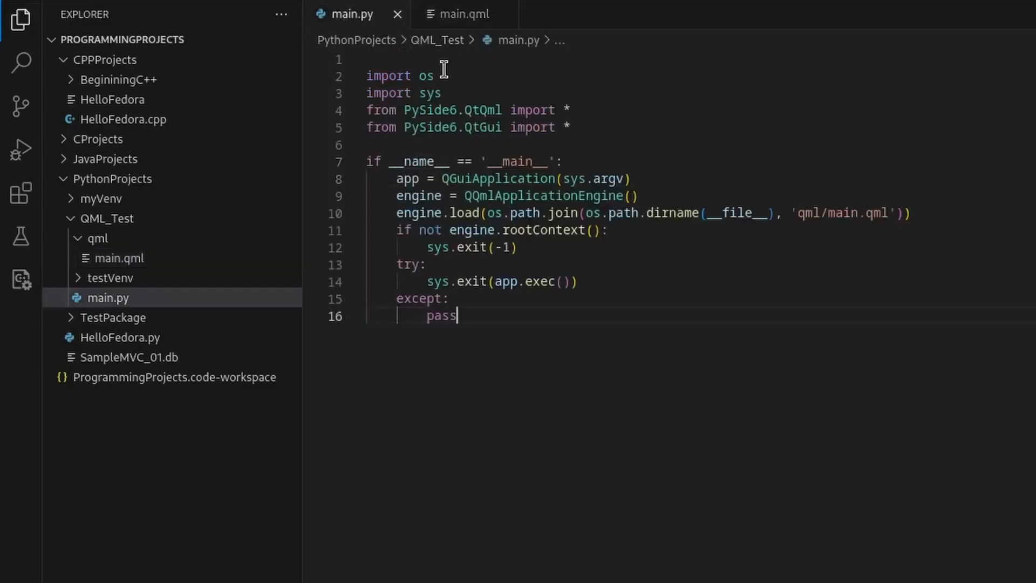
{"action": "mouse_move", "coordinate": [476, 136]}
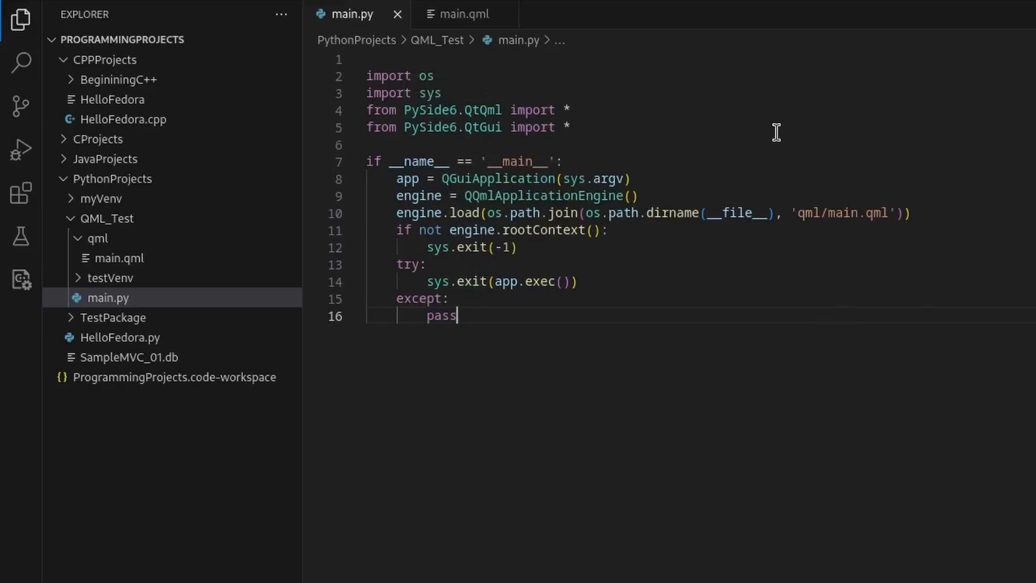
{"action": "mouse_move", "coordinate": [499, 156]}
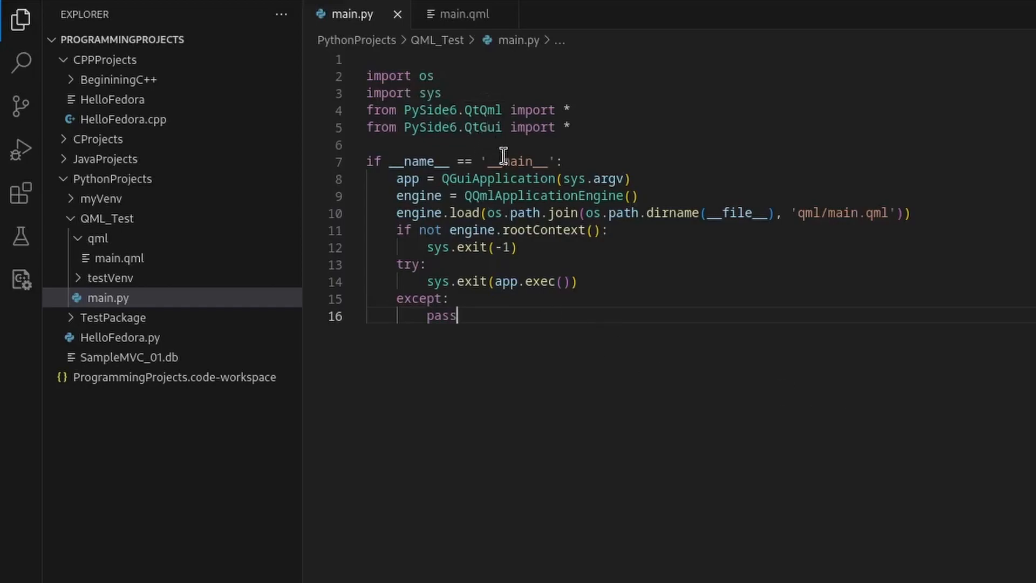
{"action": "mouse_move", "coordinate": [735, 507]}
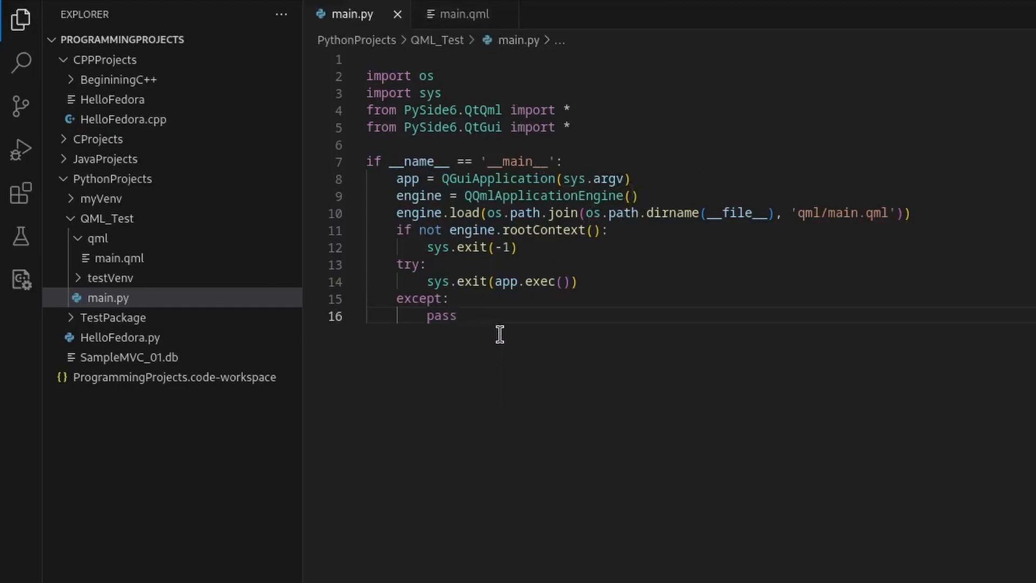
{"action": "mouse_move", "coordinate": [477, 85]}
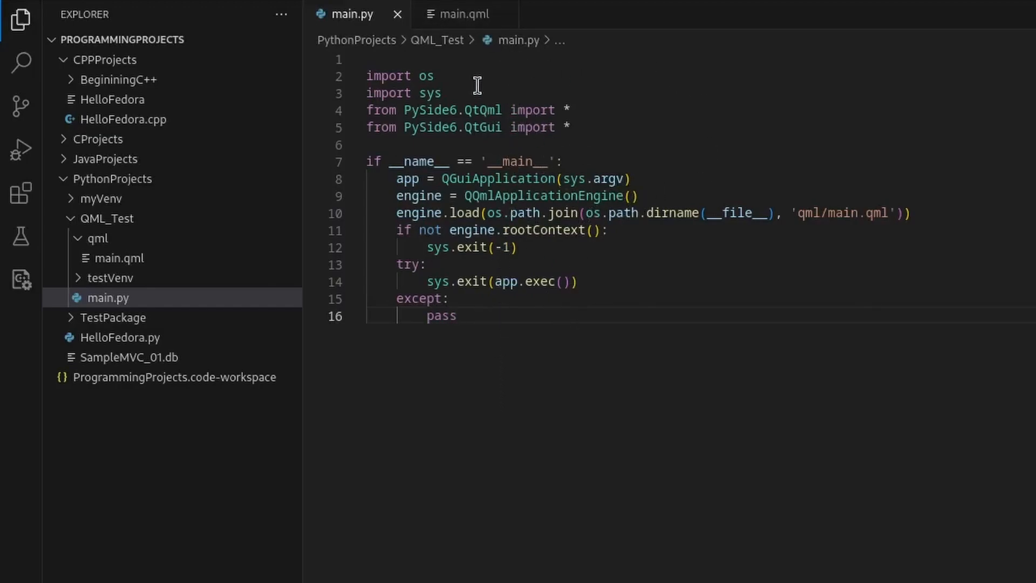
{"action": "mouse_move", "coordinate": [548, 293]}
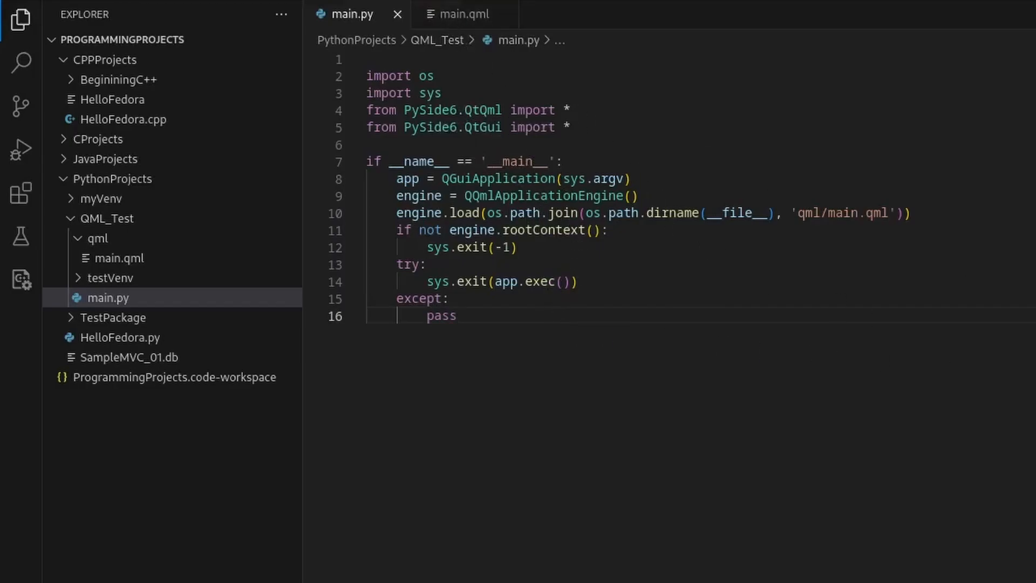
- Bring up the interpreter picker from the status bar to choose Python 3.12.1 (testVenv)
{"action": "left_click", "coordinate": [984, 555]}
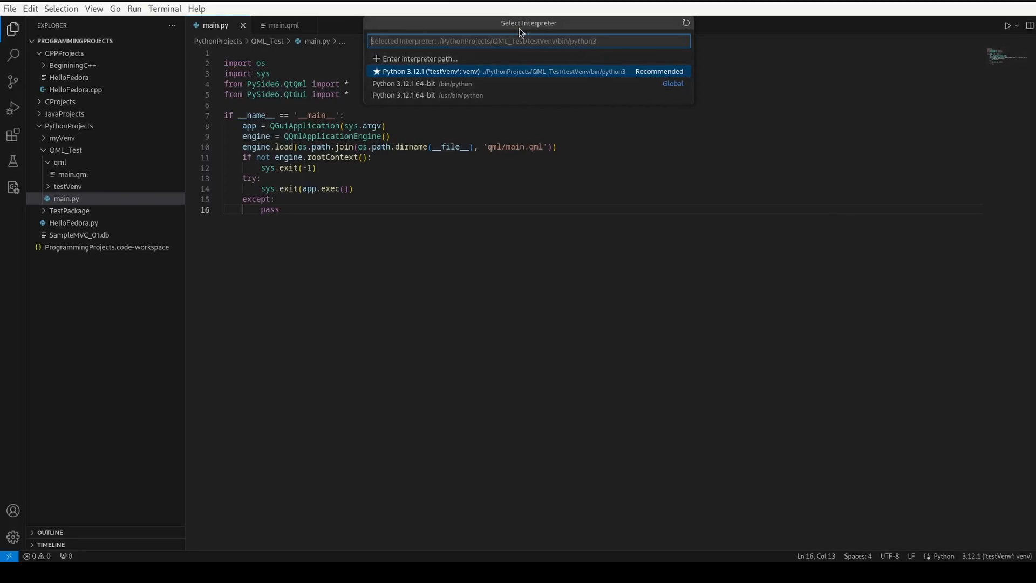
{"action": "mouse_move", "coordinate": [501, 64]}
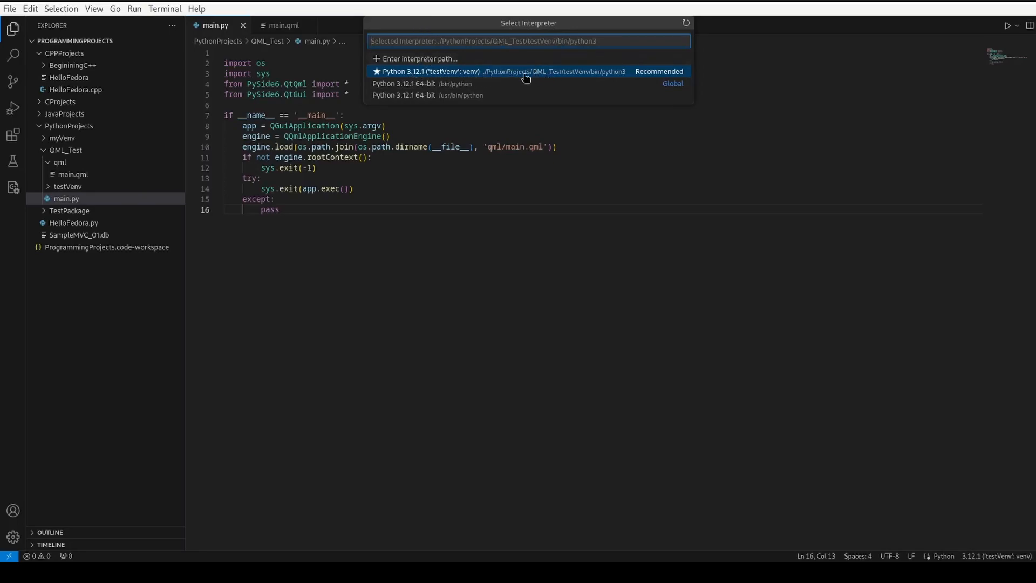
{"action": "mouse_move", "coordinate": [499, 72]}
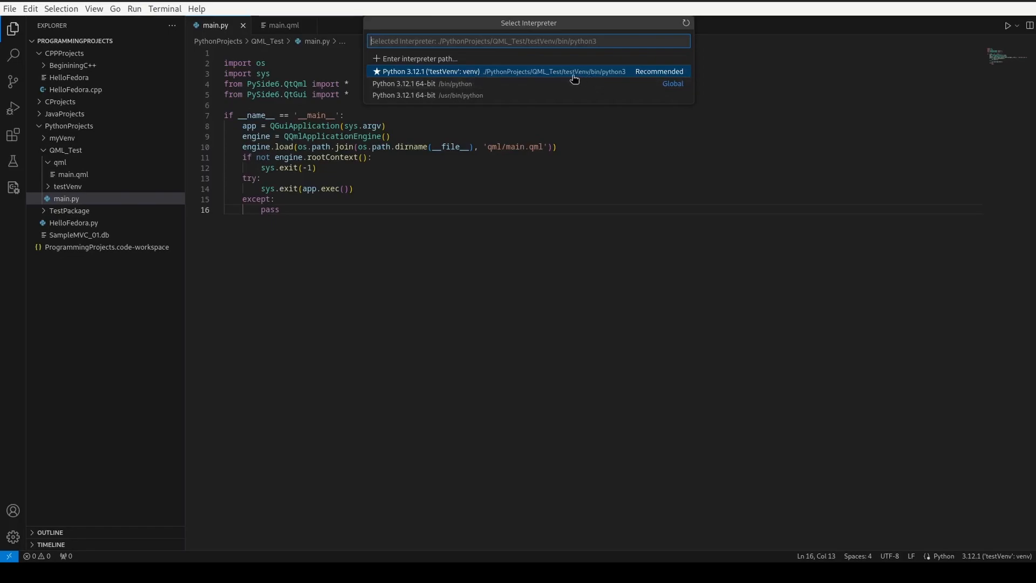
{"action": "mouse_move", "coordinate": [130, 148]}
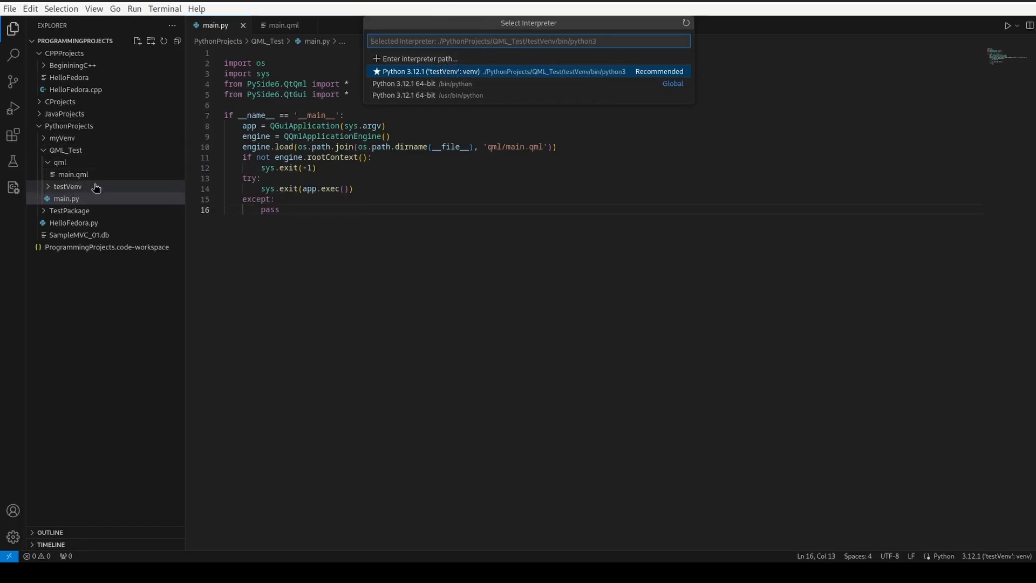
{"action": "mouse_move", "coordinate": [522, 72]}
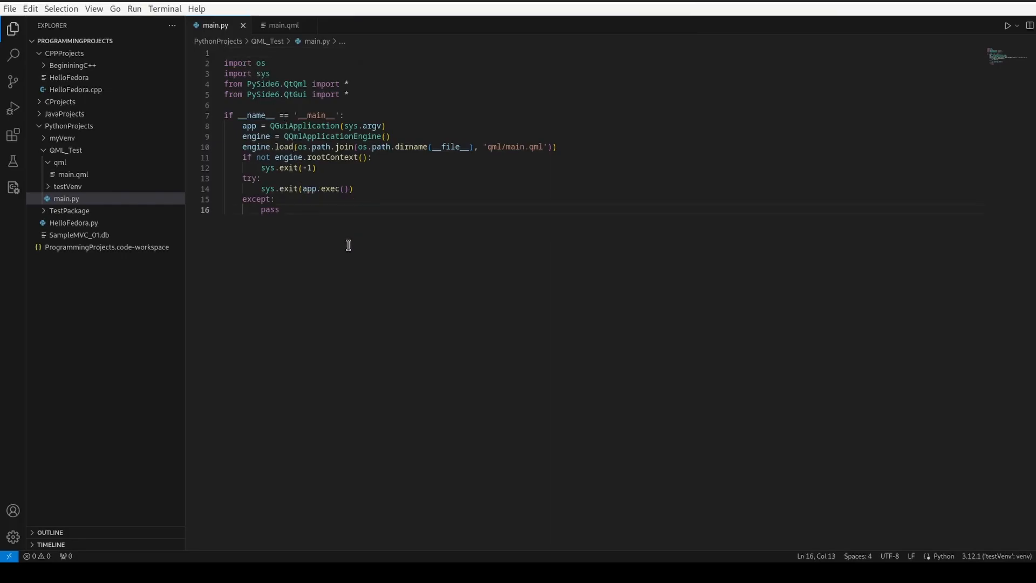
- Add a trailing line below the engine code in main.py and save the script
{"action": "key", "text": "Enter"}
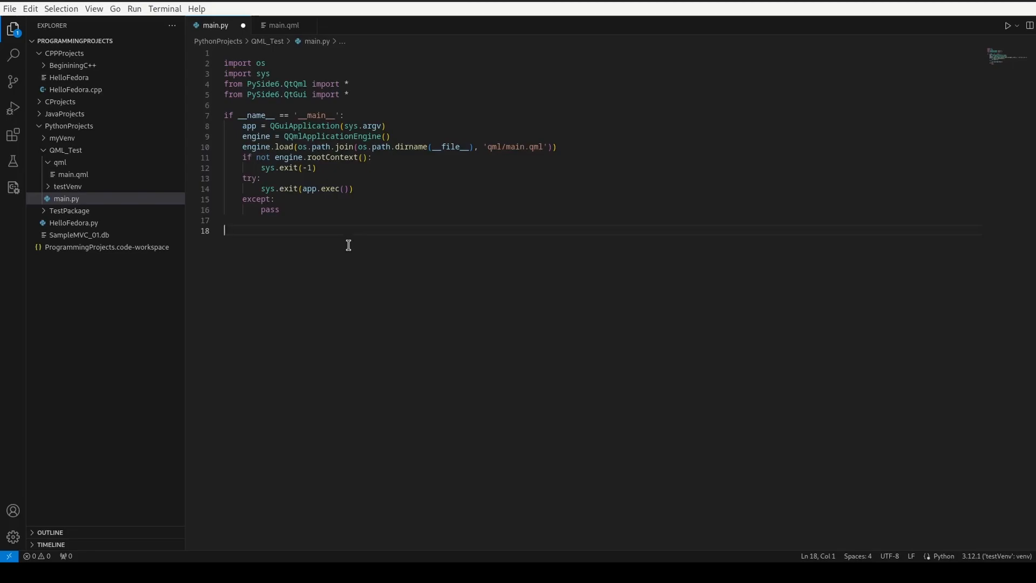
{"action": "type", "text": "Q"}
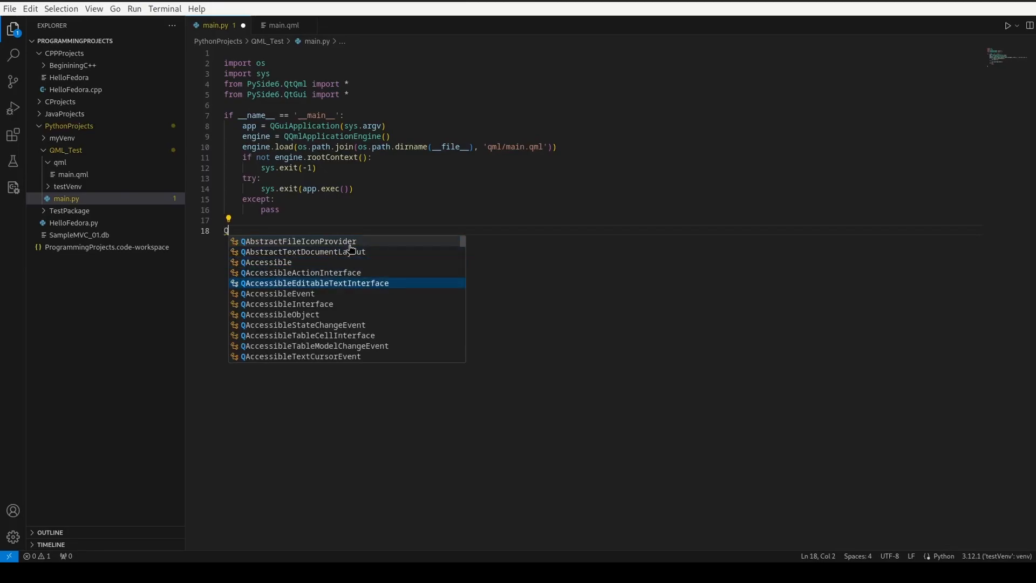
{"action": "type", "text": "Q"}
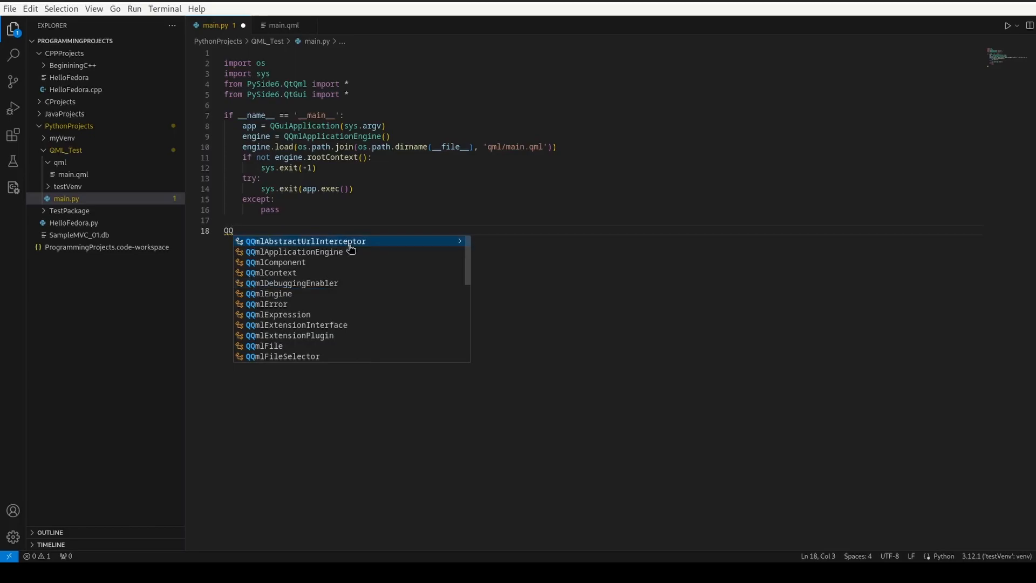
{"action": "type", "text": "W"}
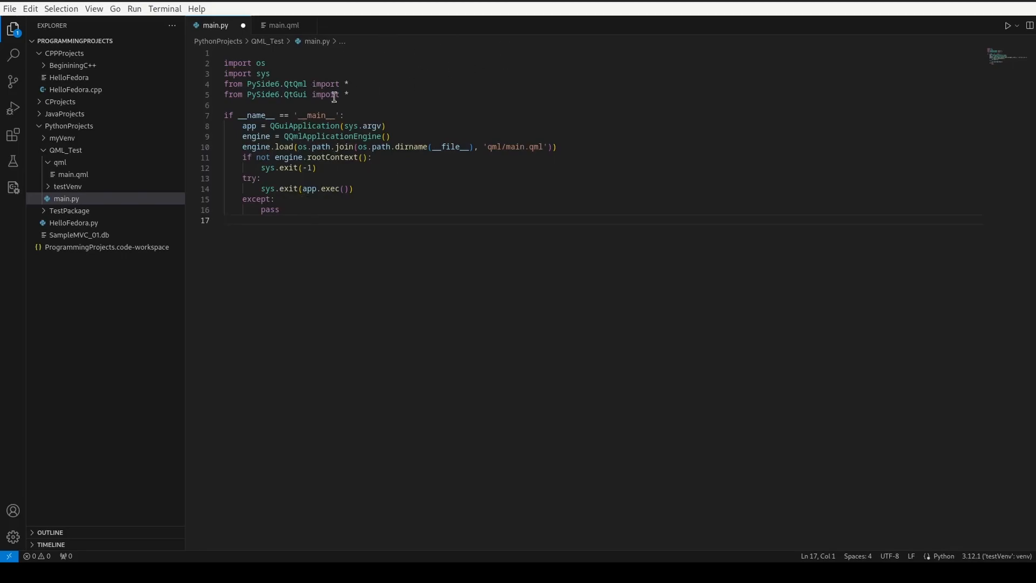
{"action": "mouse_move", "coordinate": [342, 208]}
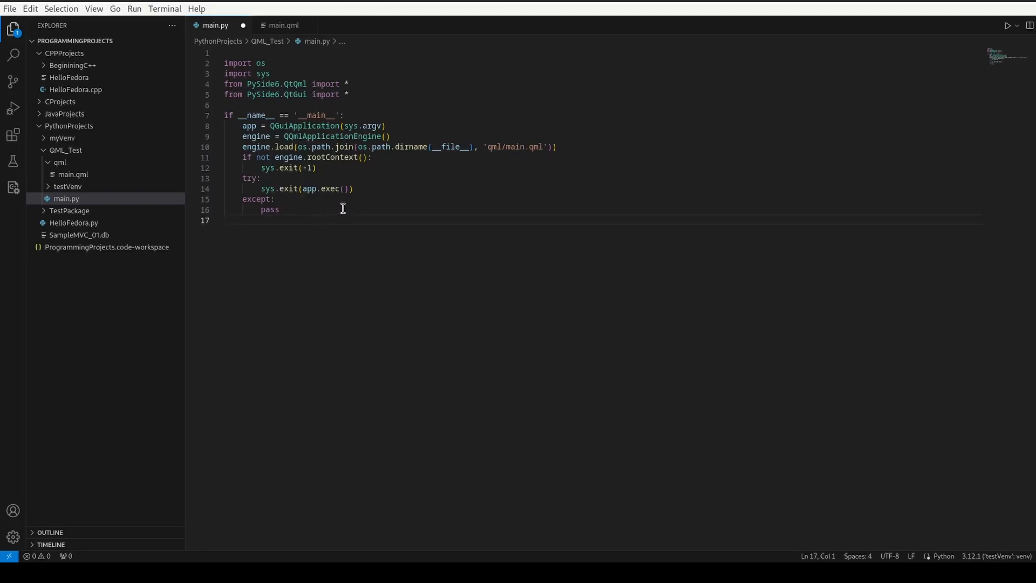
{"action": "mouse_move", "coordinate": [249, 100]}
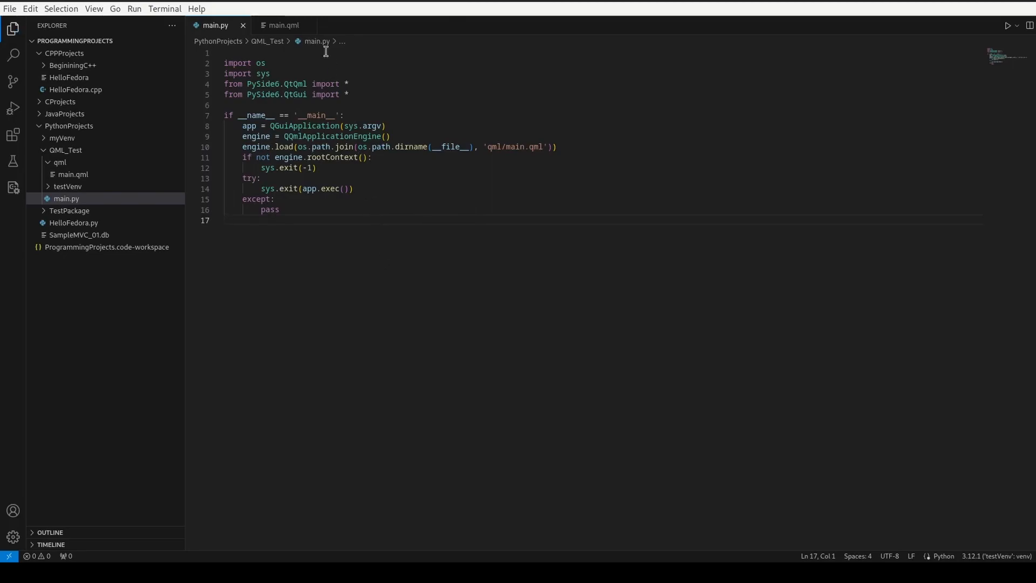
- Switch to main.qml showing the 400×200 Hello World ApplicationWindow
{"action": "left_click", "coordinate": [283, 25]}
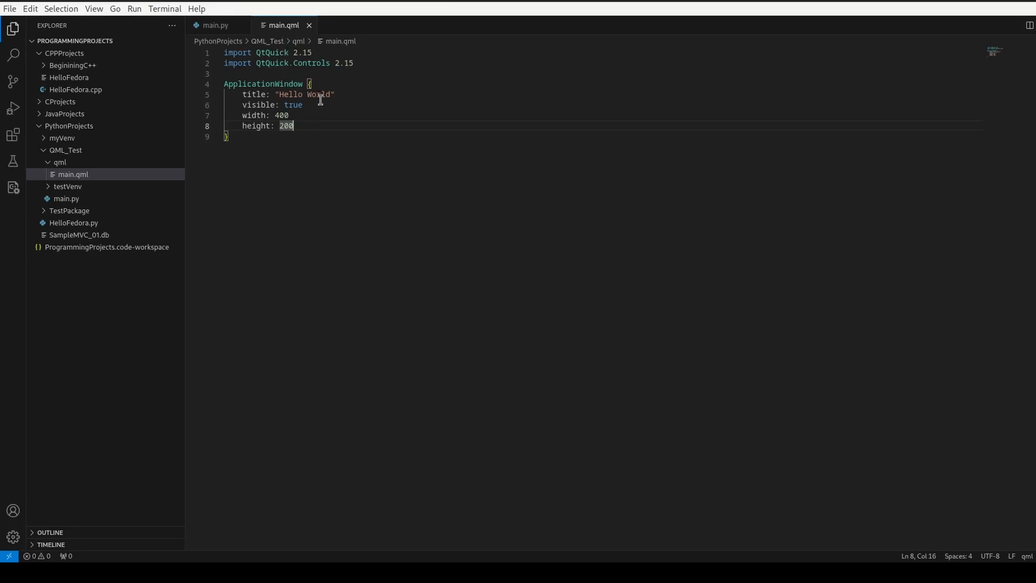
{"action": "mouse_move", "coordinate": [290, 187]}
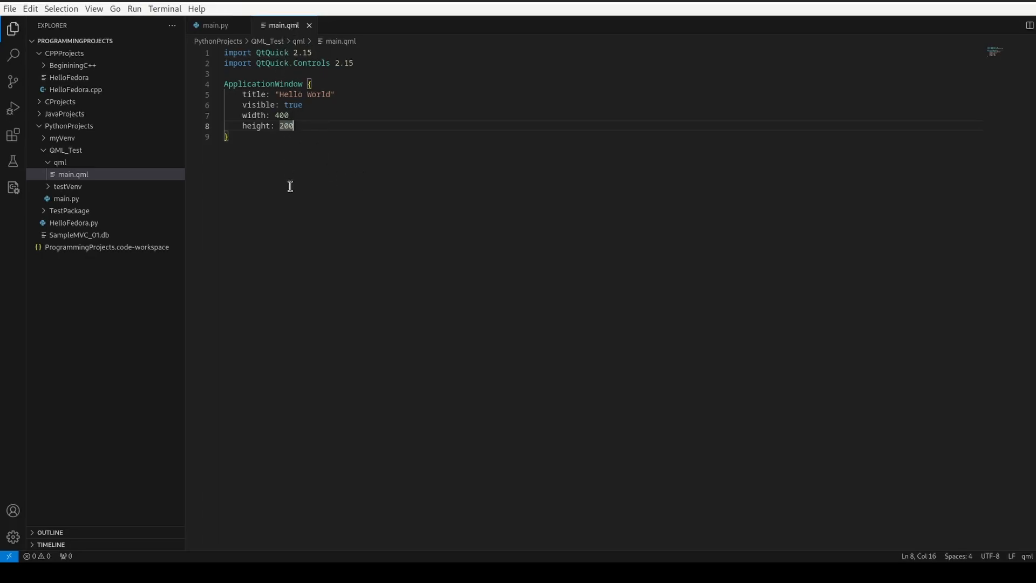
{"action": "mouse_move", "coordinate": [274, 164]}
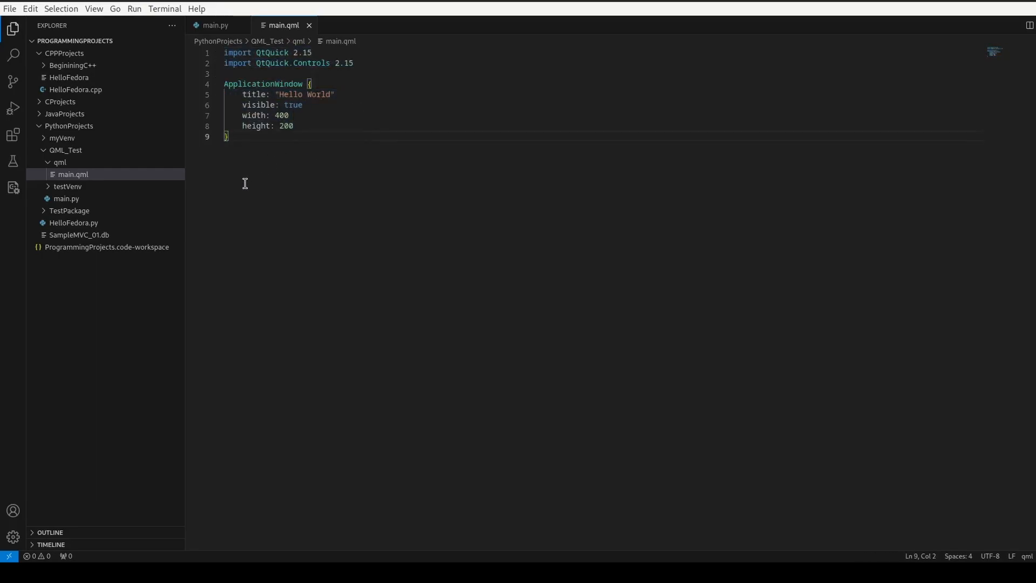
{"action": "mouse_move", "coordinate": [347, 137]}
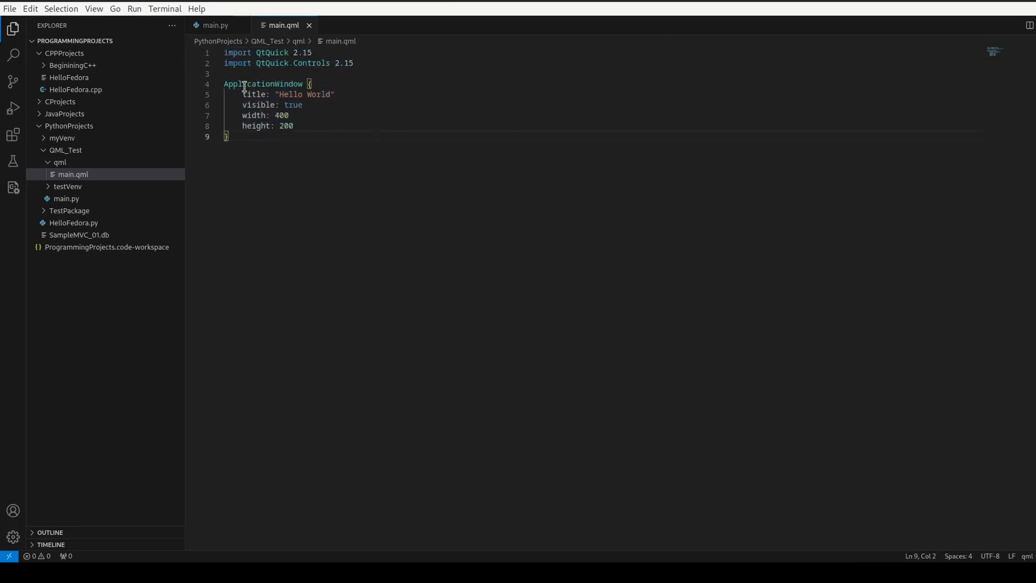
{"action": "mouse_move", "coordinate": [13, 136]}
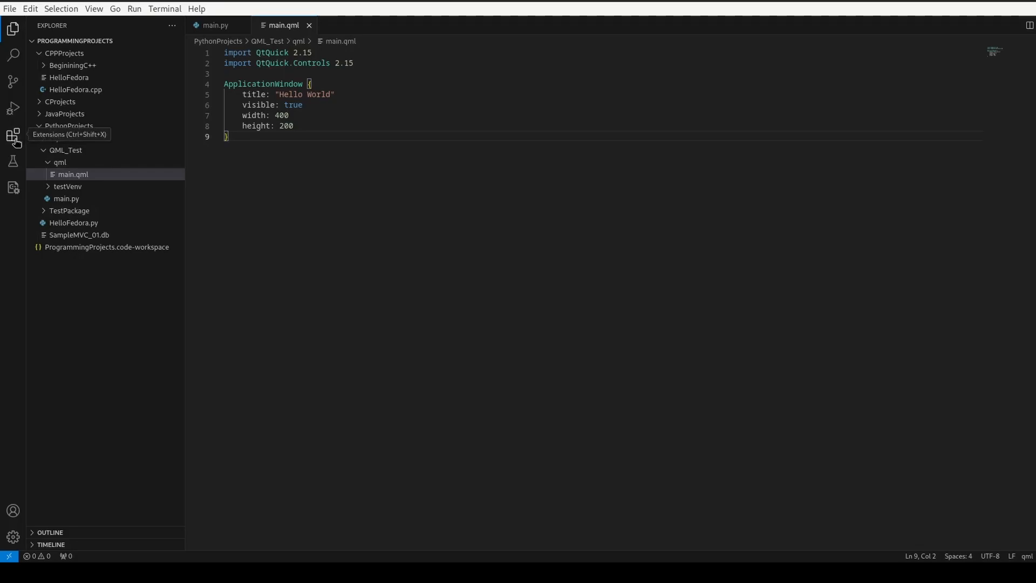
- Check the Extensions view for QML tooling, then return to the Explorer and main.py
{"action": "left_click", "coordinate": [13, 135]}
{"action": "type", "text": "qml"}
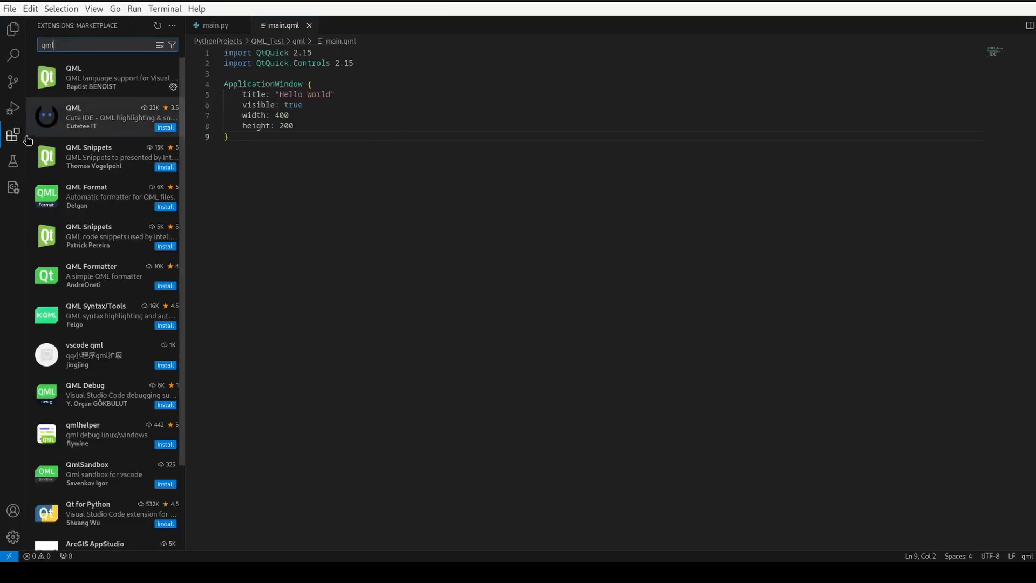
{"action": "left_click", "coordinate": [13, 29]}
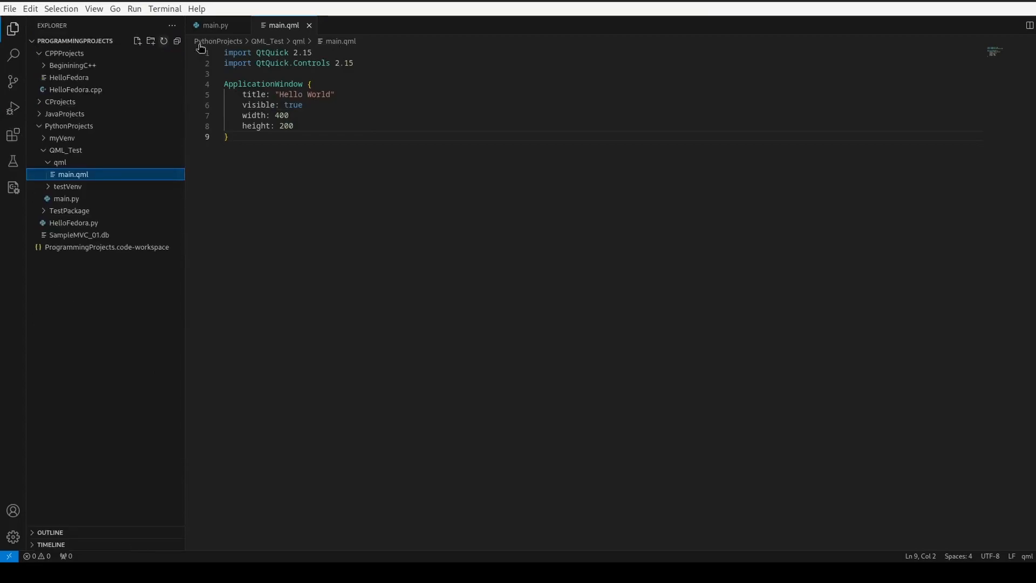
{"action": "mouse_move", "coordinate": [219, 64]}
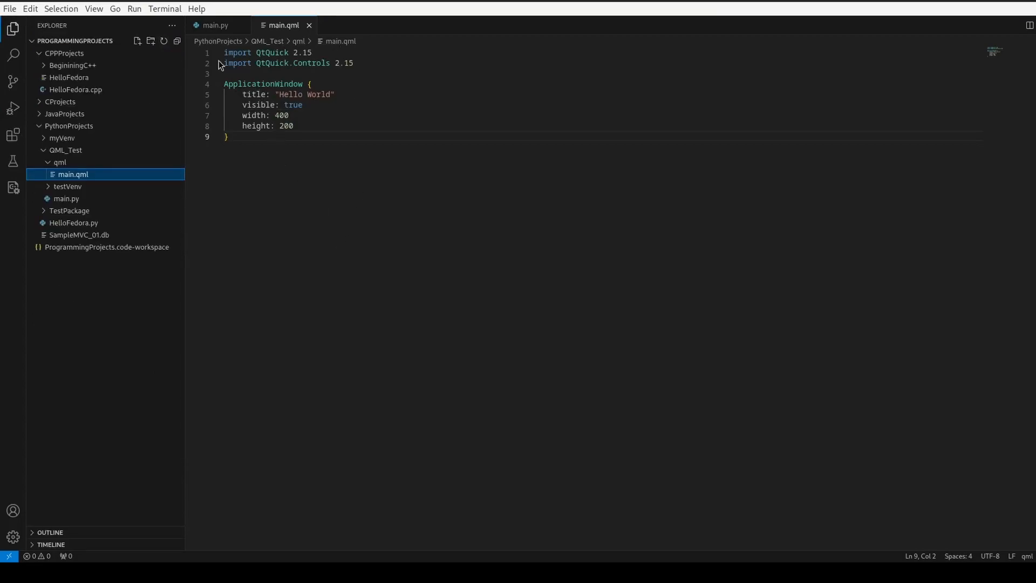
{"action": "left_click", "coordinate": [214, 25]}
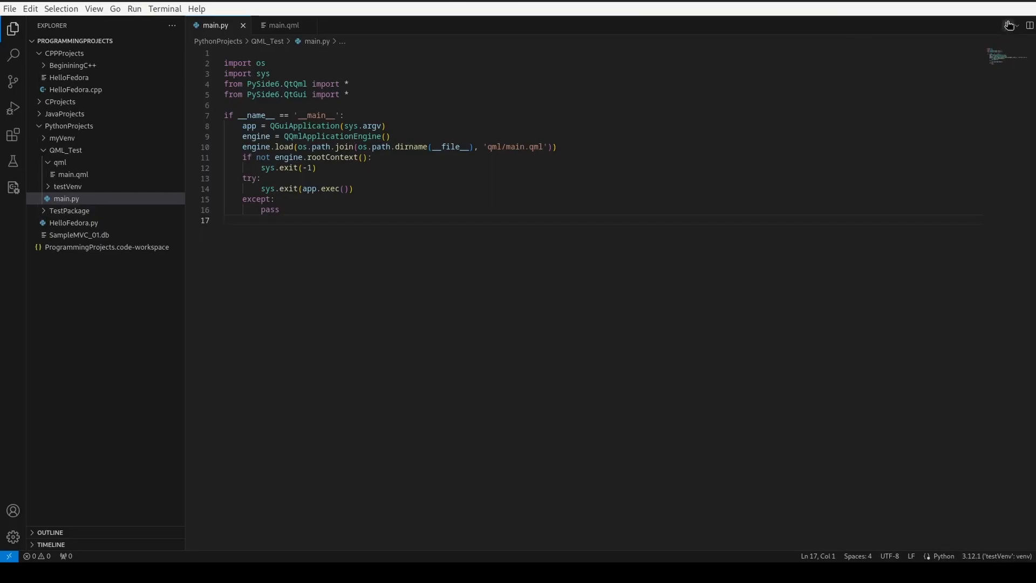
{"action": "mouse_move", "coordinate": [1007, 25]}
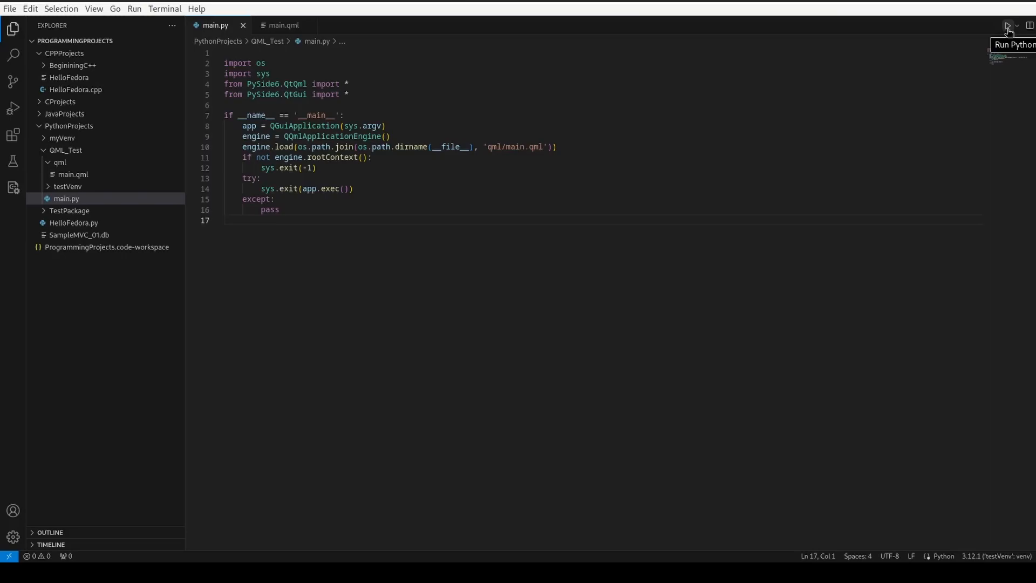
- Run main.py with Run Python File so the blank Hello World window opens
{"action": "left_click", "coordinate": [1007, 24]}
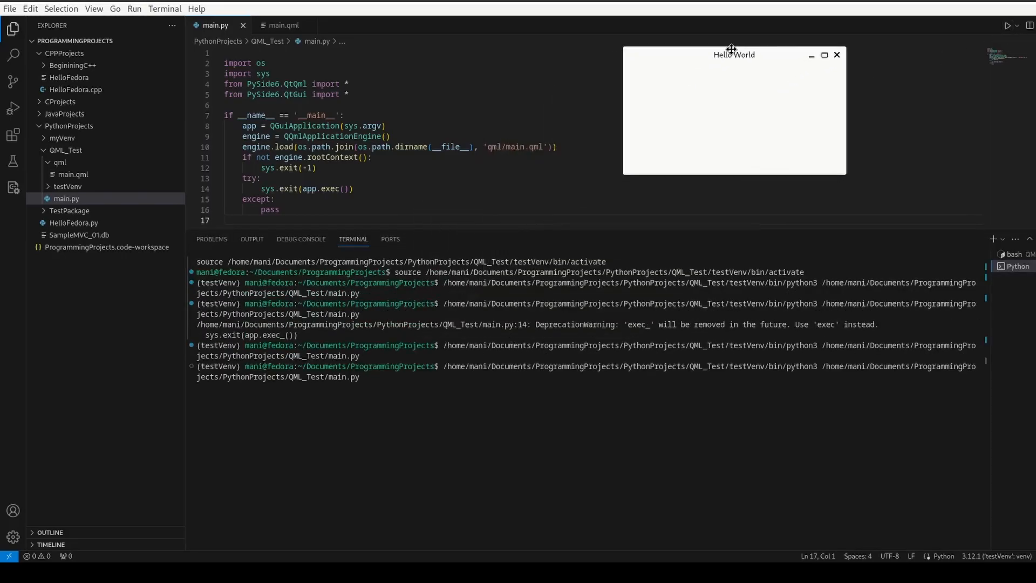
- Check the 400x200 Hello World window against main.qml, then close the window to end the run
{"action": "left_click", "coordinate": [282, 25]}
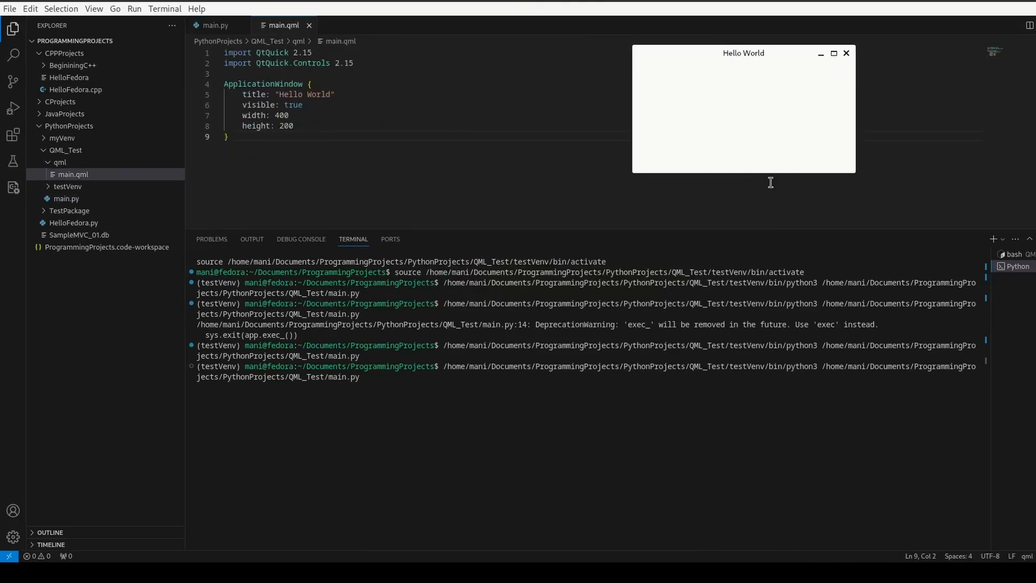
{"action": "left_click_drag", "start_coordinate": [743, 53], "coordinate": [675, 71]}
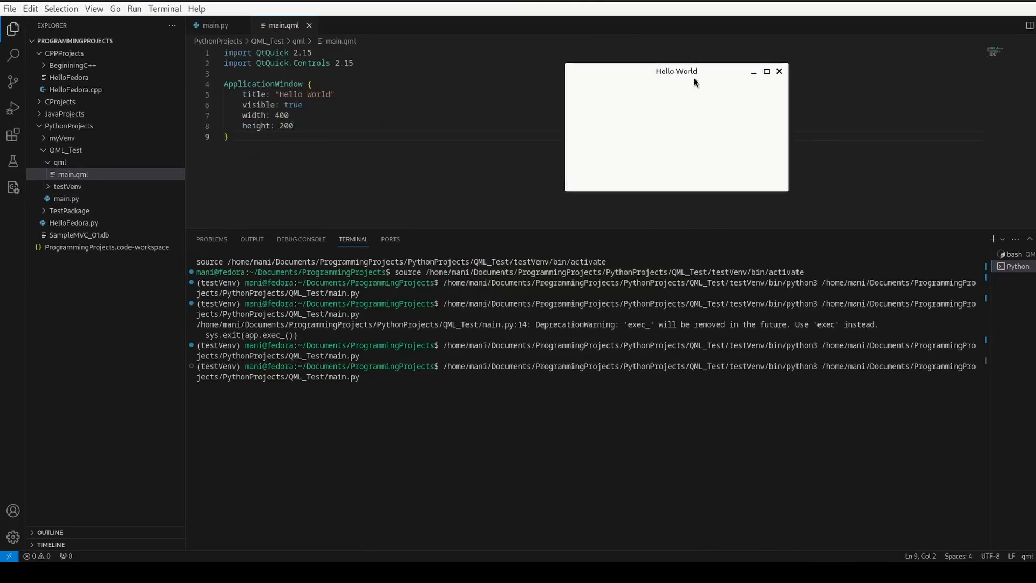
{"action": "mouse_move", "coordinate": [666, 177]}
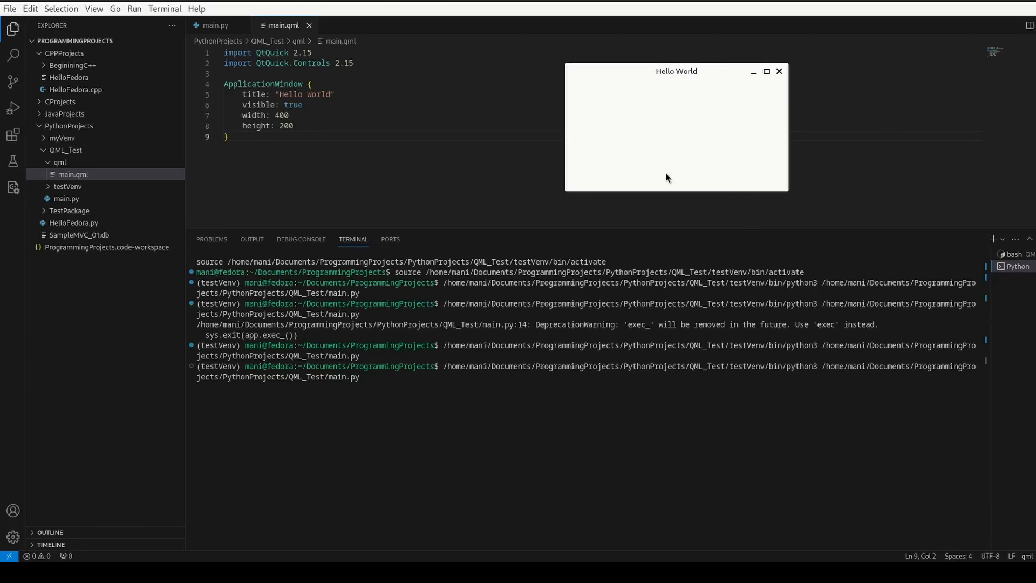
{"action": "mouse_move", "coordinate": [645, 113]}
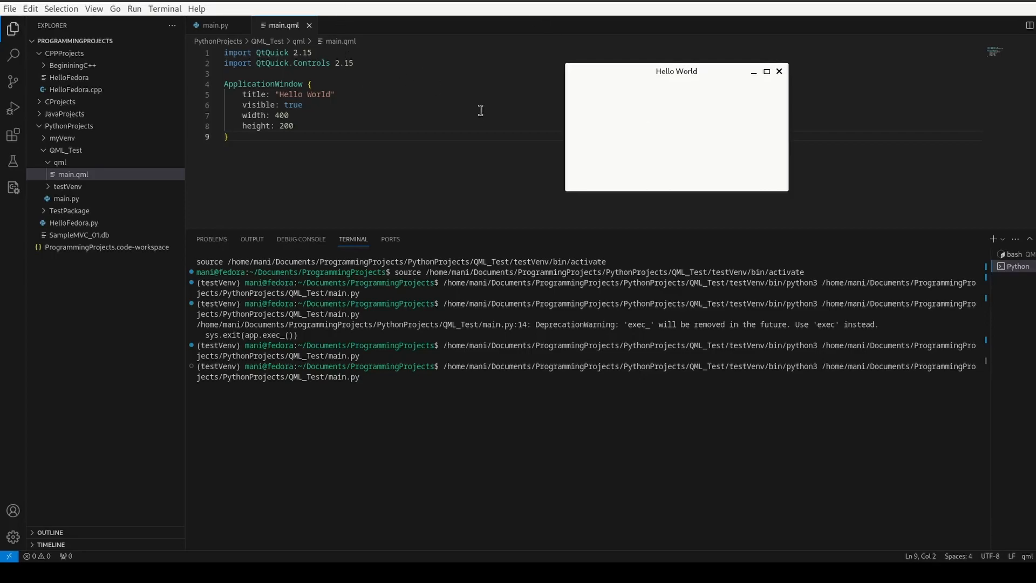
{"action": "mouse_move", "coordinate": [401, 160]}
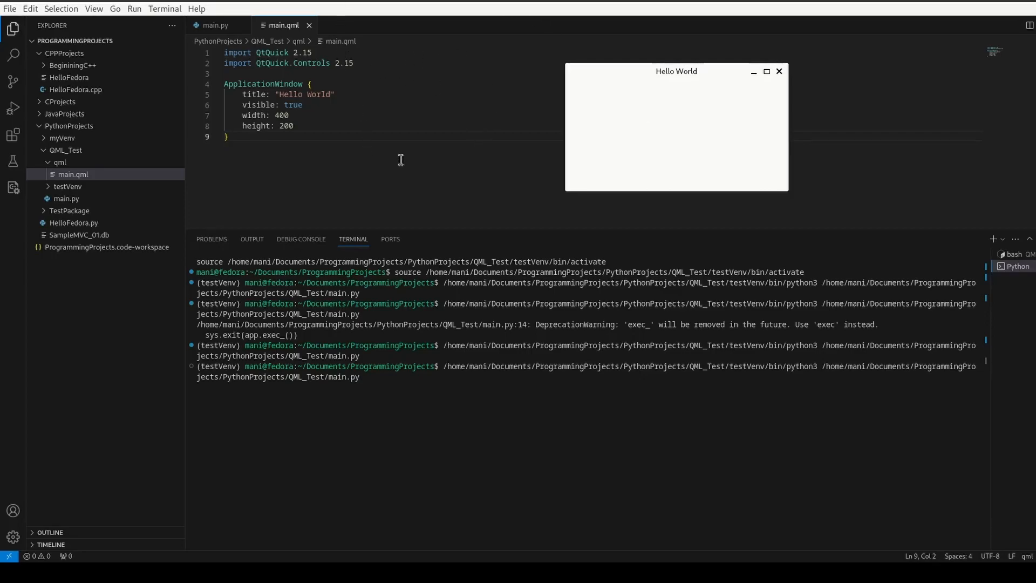
{"action": "mouse_move", "coordinate": [438, 170]}
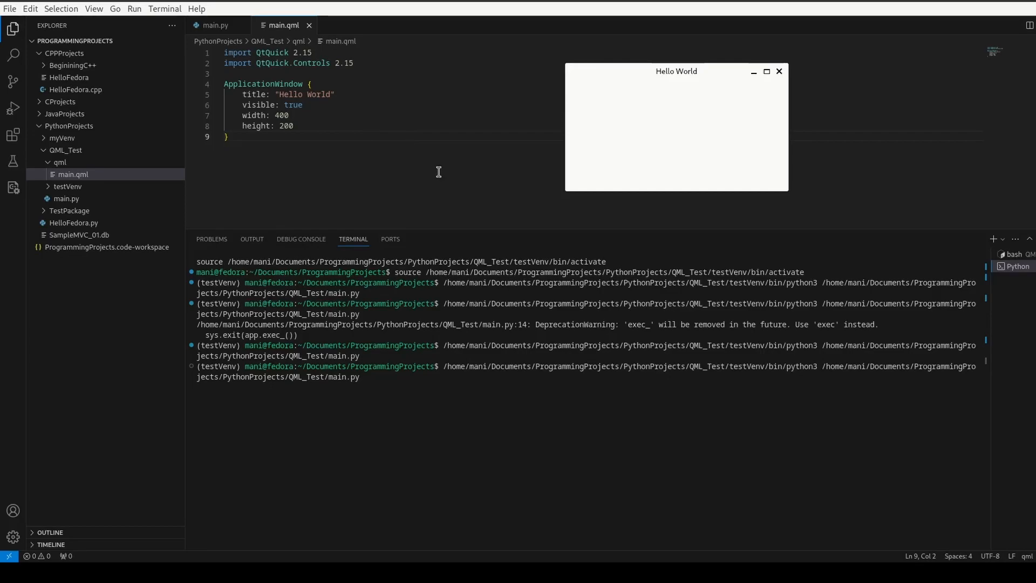
{"action": "mouse_move", "coordinate": [474, 127]}
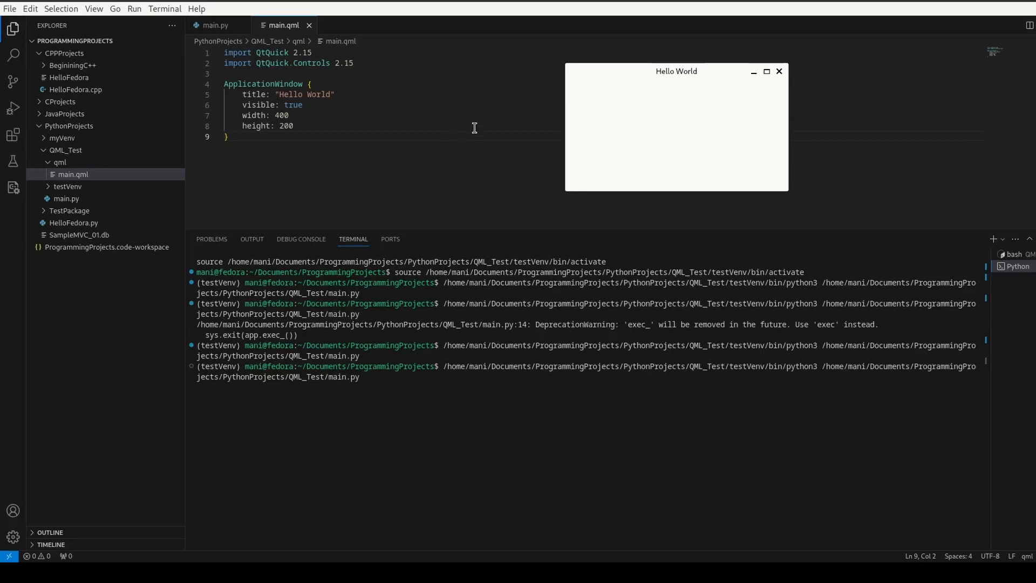
{"action": "mouse_move", "coordinate": [470, 179]}
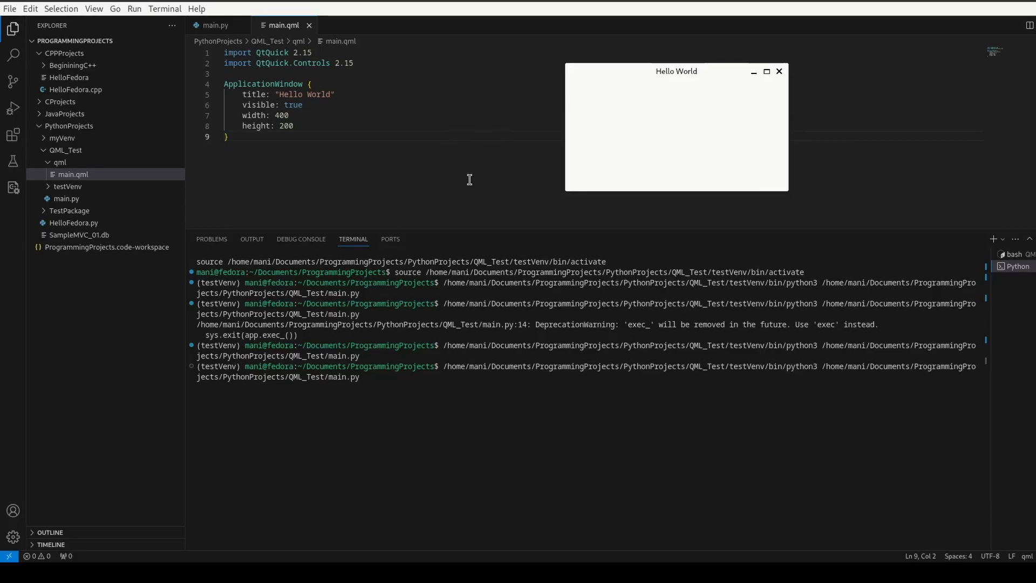
{"action": "mouse_move", "coordinate": [473, 137]}
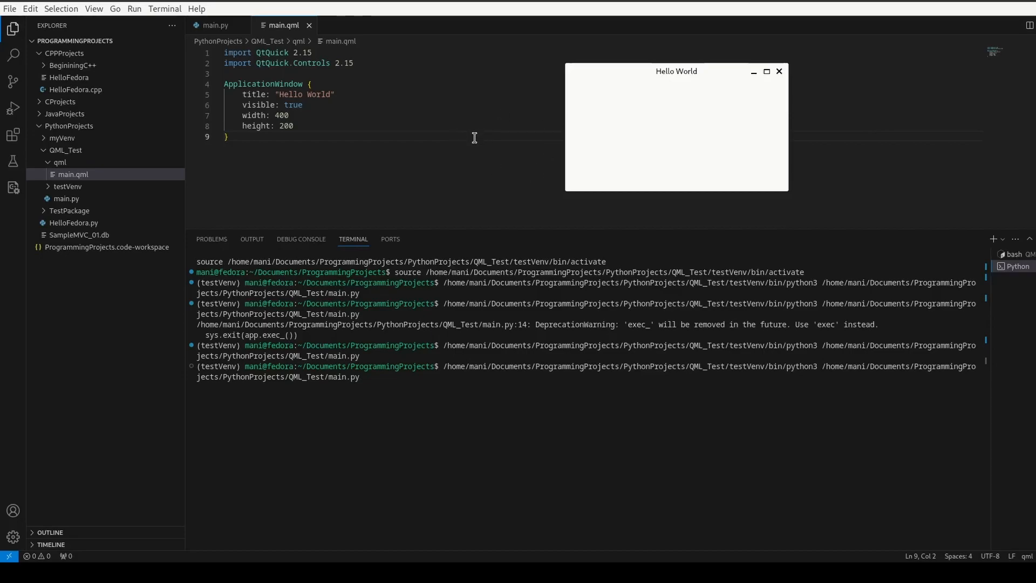
{"action": "mouse_move", "coordinate": [710, 120]}
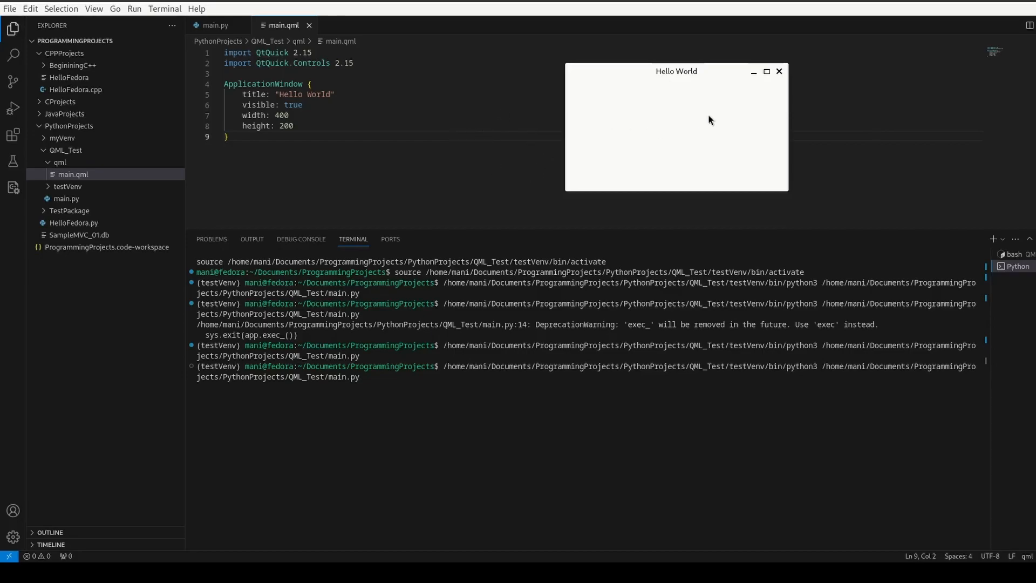
{"action": "mouse_move", "coordinate": [779, 72]}
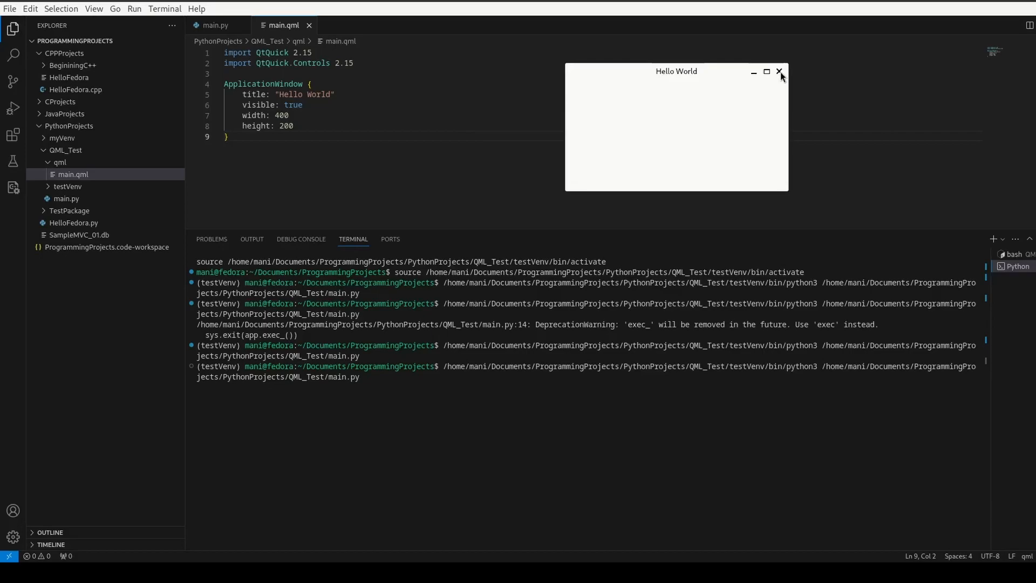
{"action": "left_click", "coordinate": [779, 71]}
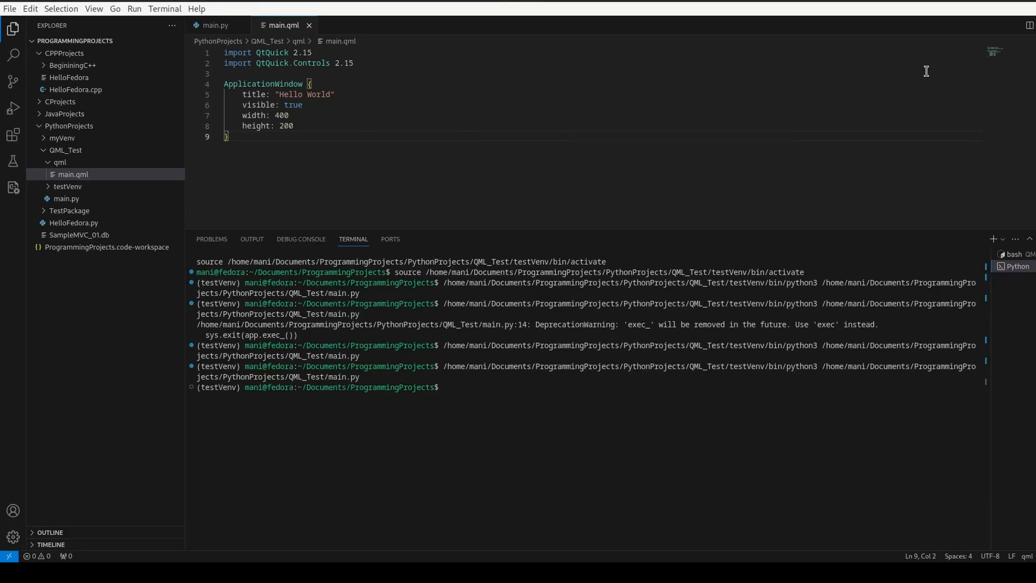